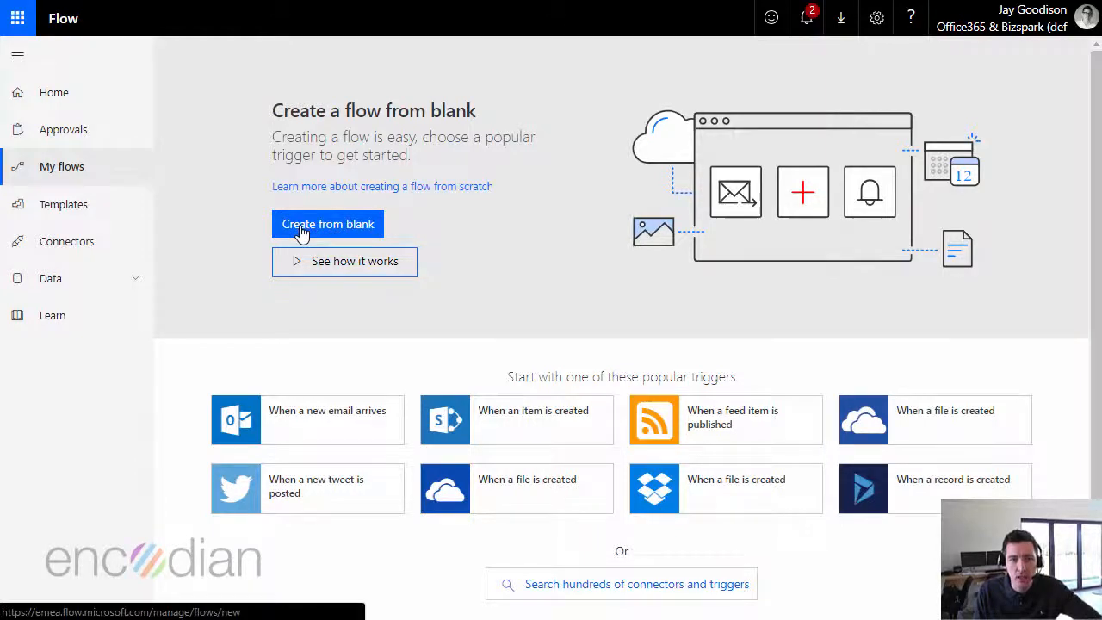
Create a blank flow and add the 'Manually trigger a flow' button trigger
click(328, 224)
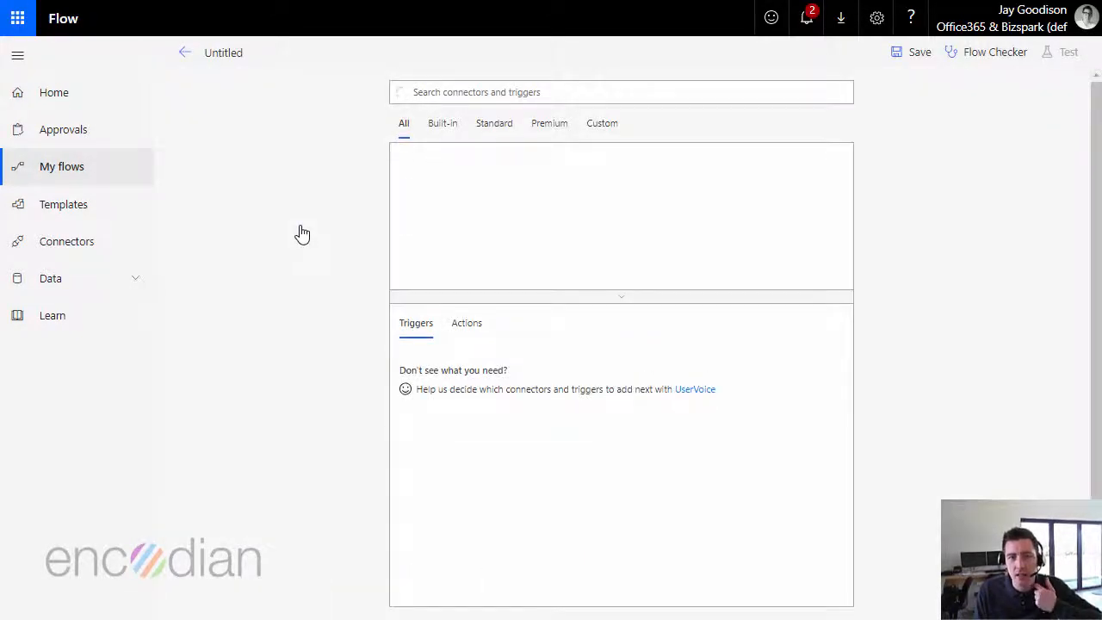
click(621, 93)
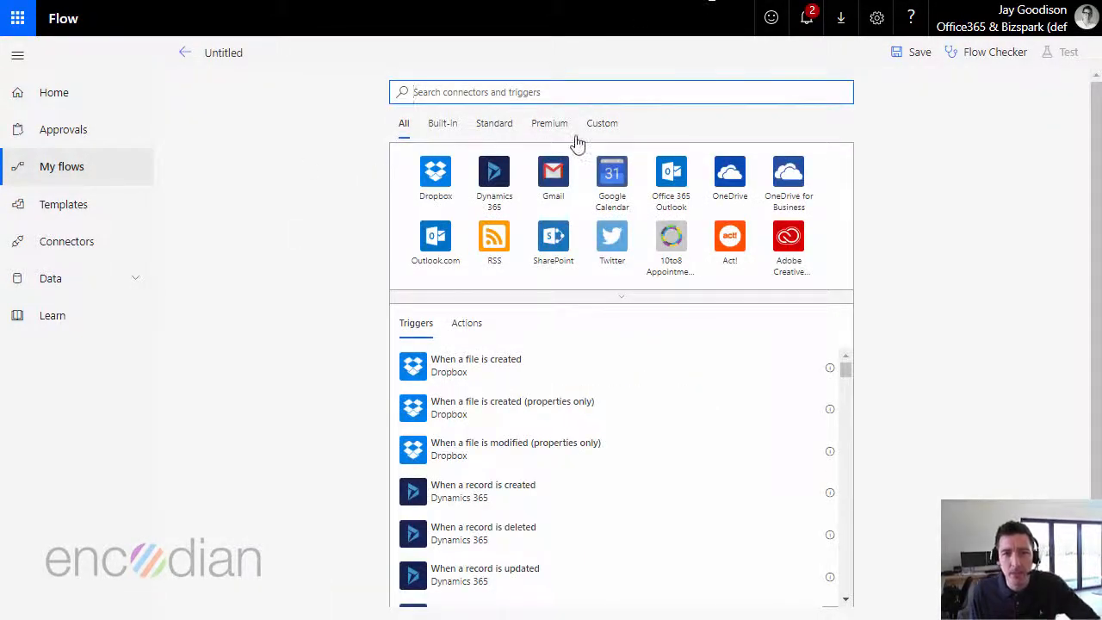
text(button)
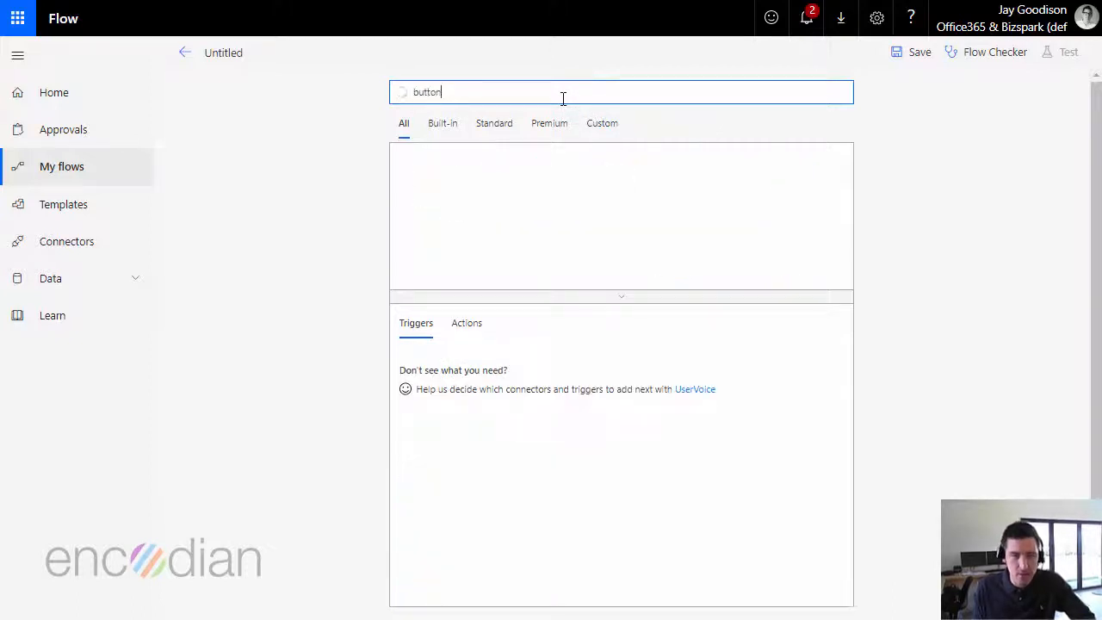
mouse_move(550, 123)
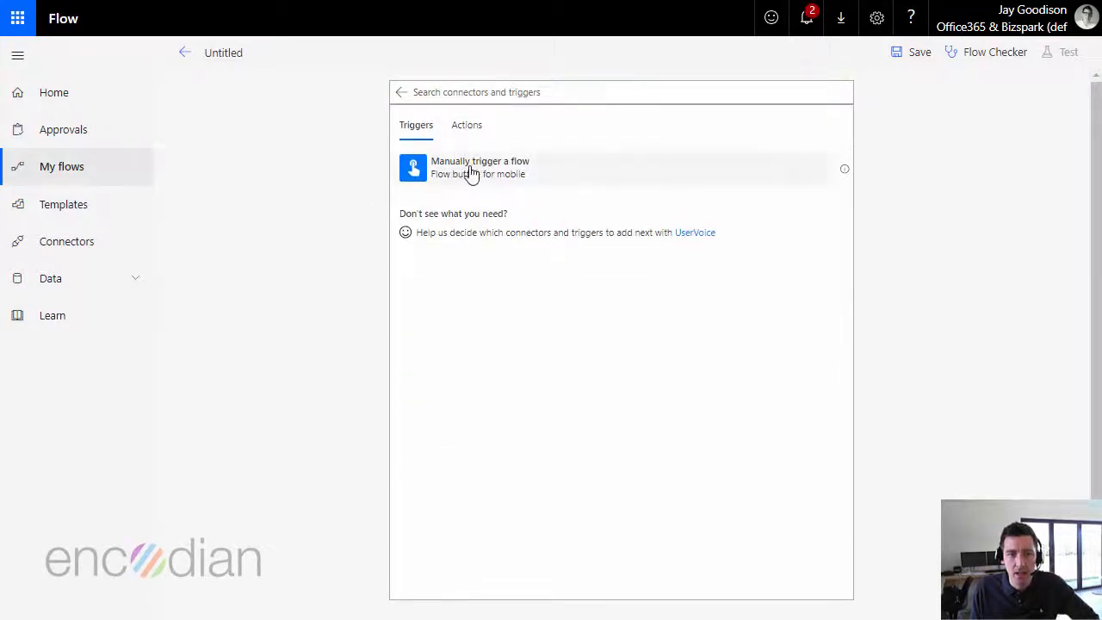
click(479, 167)
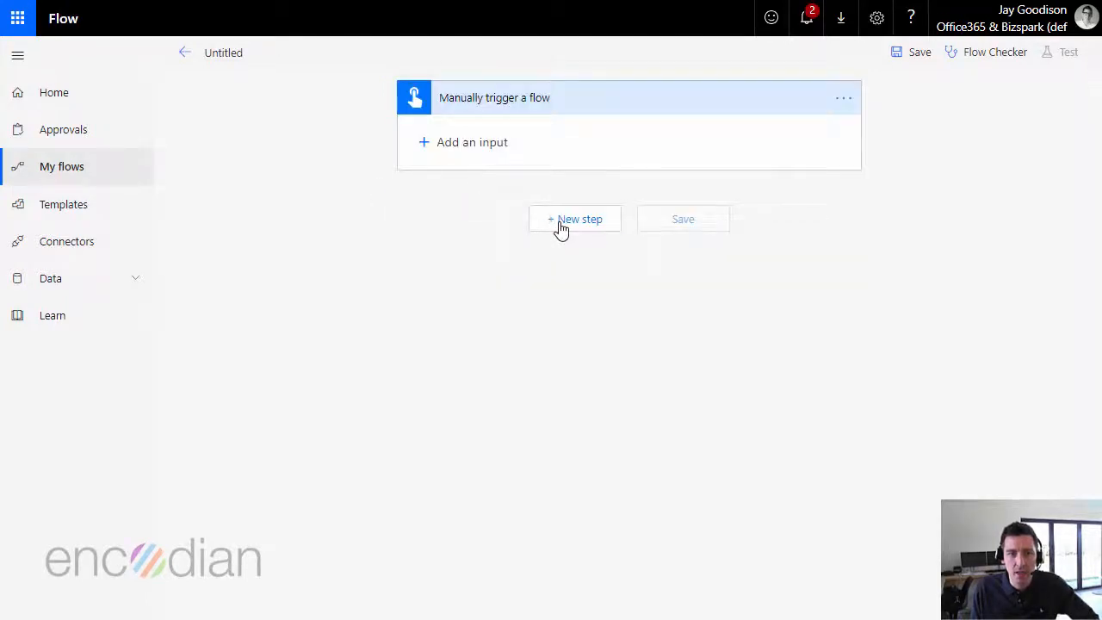
Add a SharePoint 'Get file content' action as the step after the manual trigger
click(576, 219)
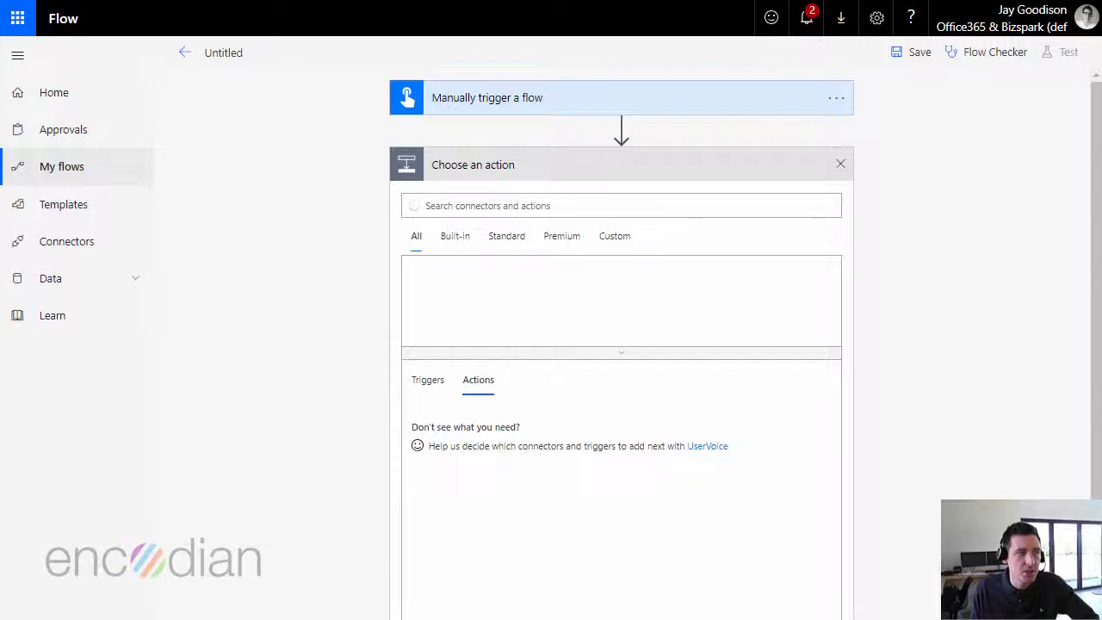
click(620, 205)
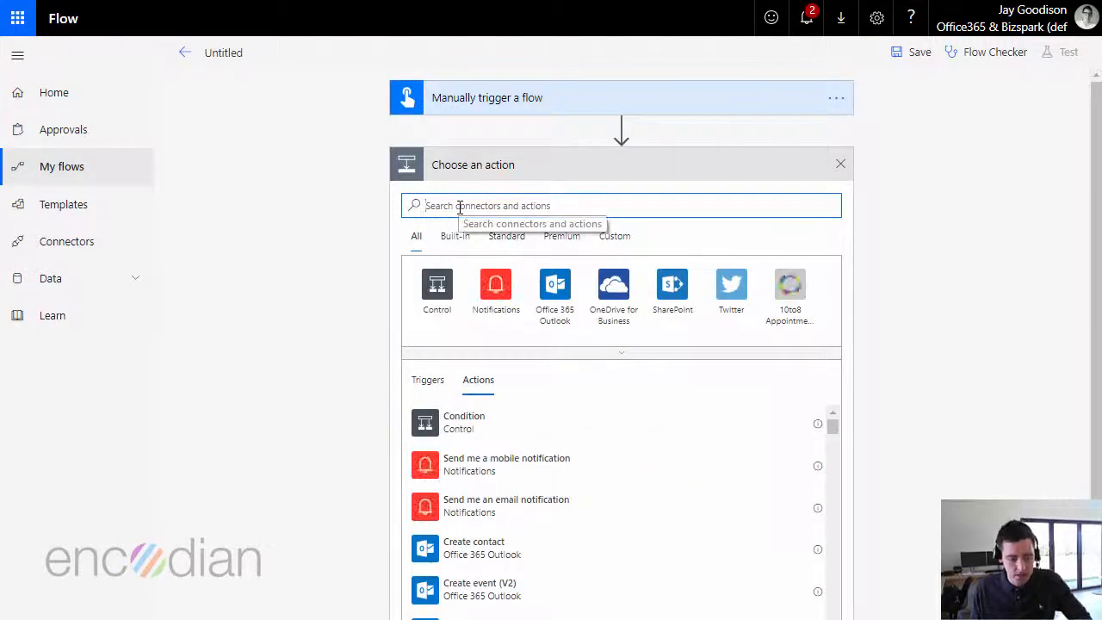
click(672, 284)
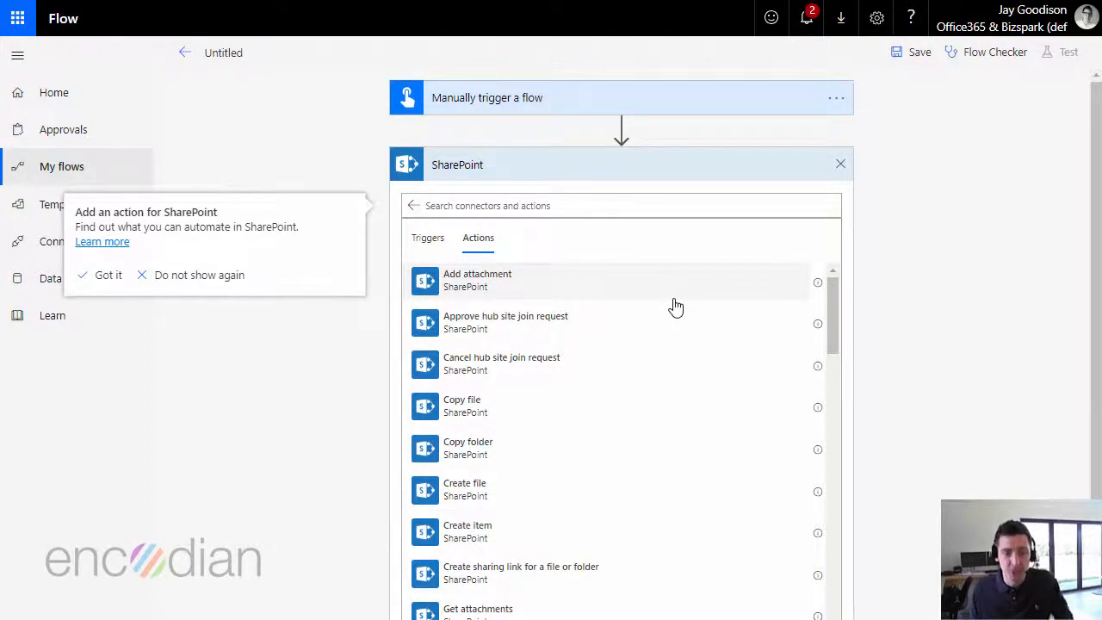
mouse_move(534, 508)
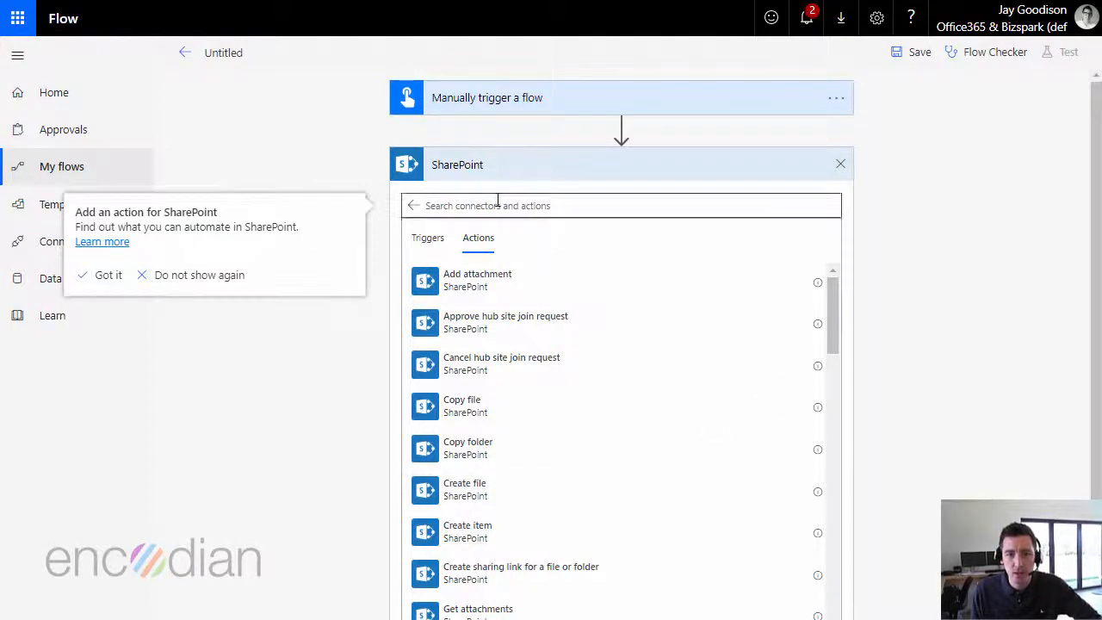
text(get file)
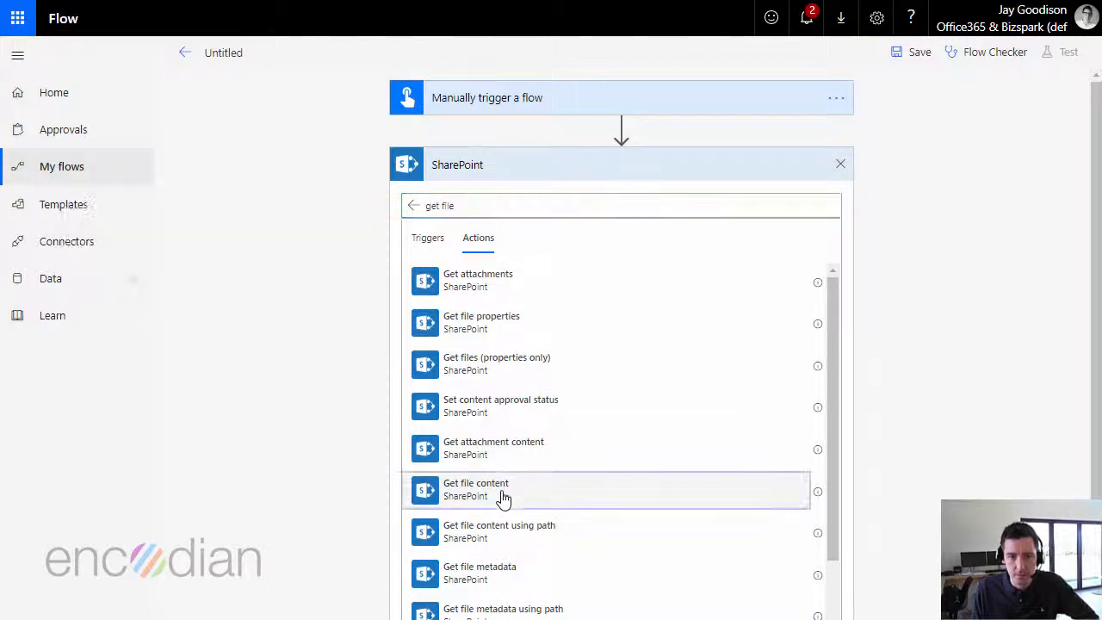
click(503, 489)
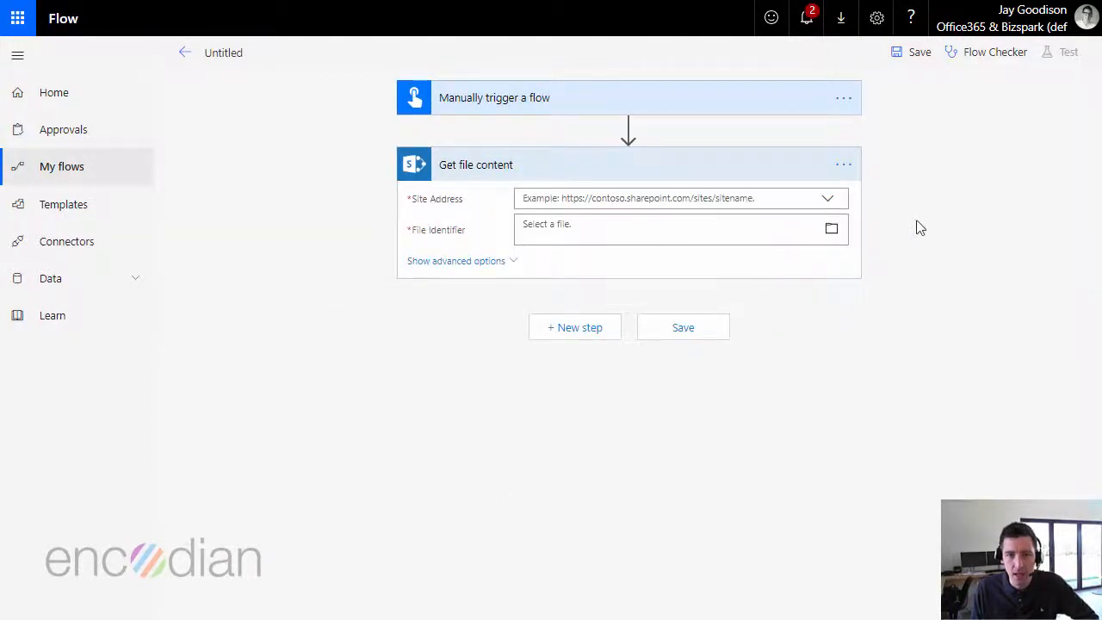
Point Get file content at Encodian Demo Document.docx in Shared Documents of the PDF Converter for SPO Demo site
click(827, 198)
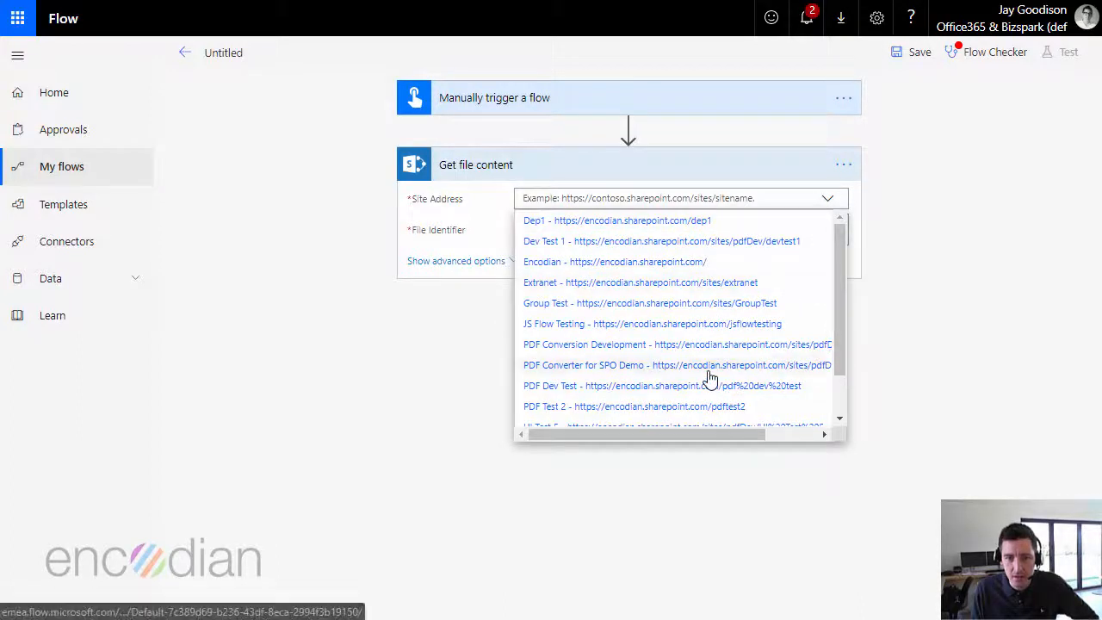
click(677, 365)
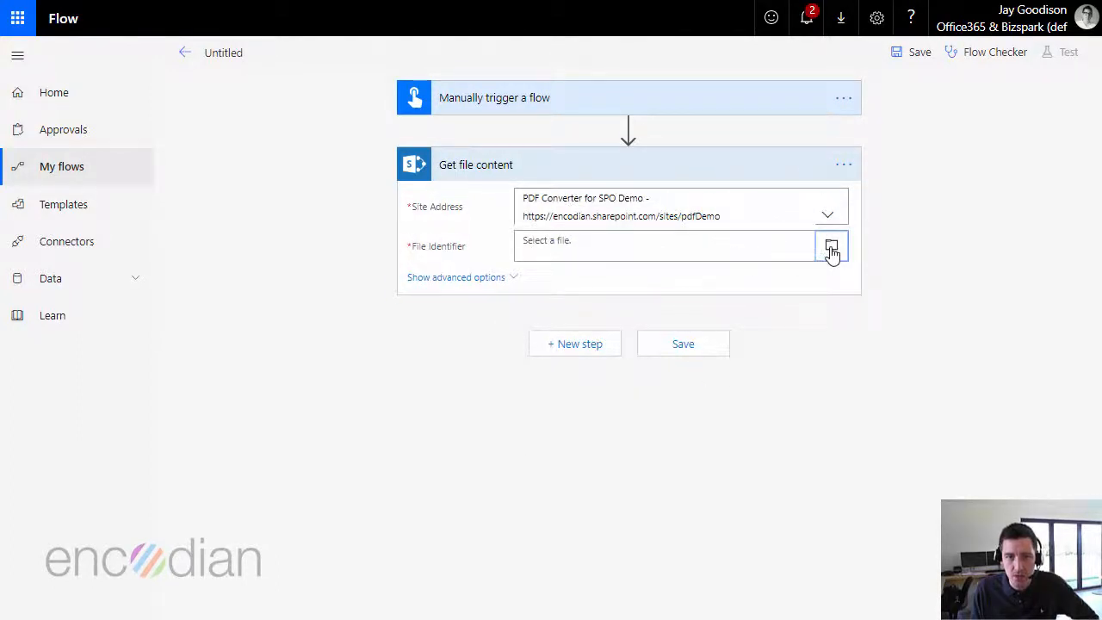
click(830, 248)
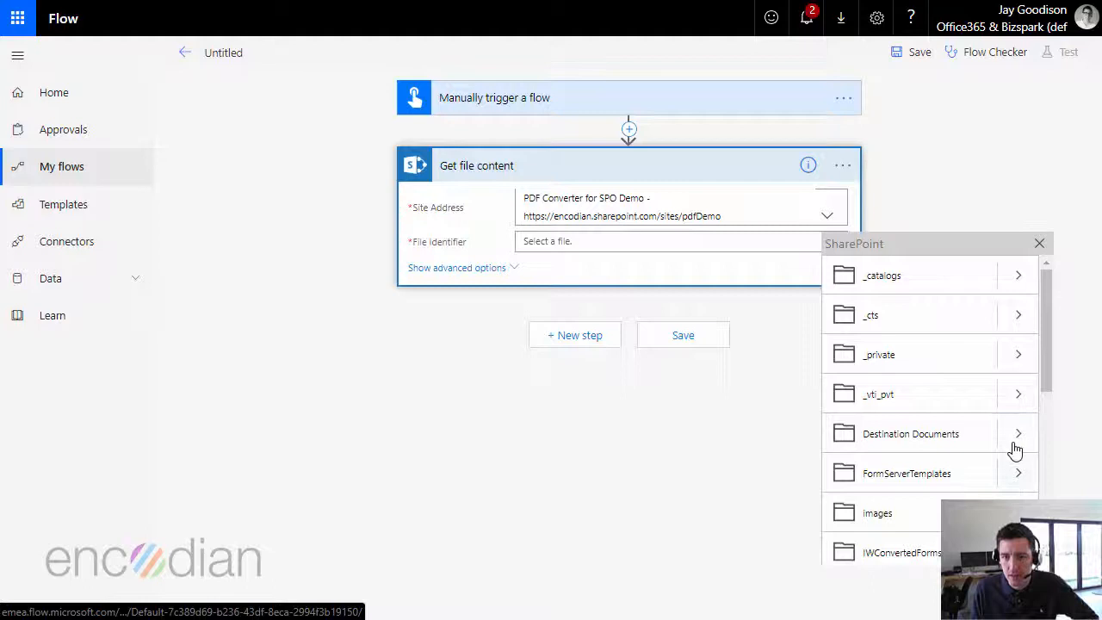
scroll(down, 3)
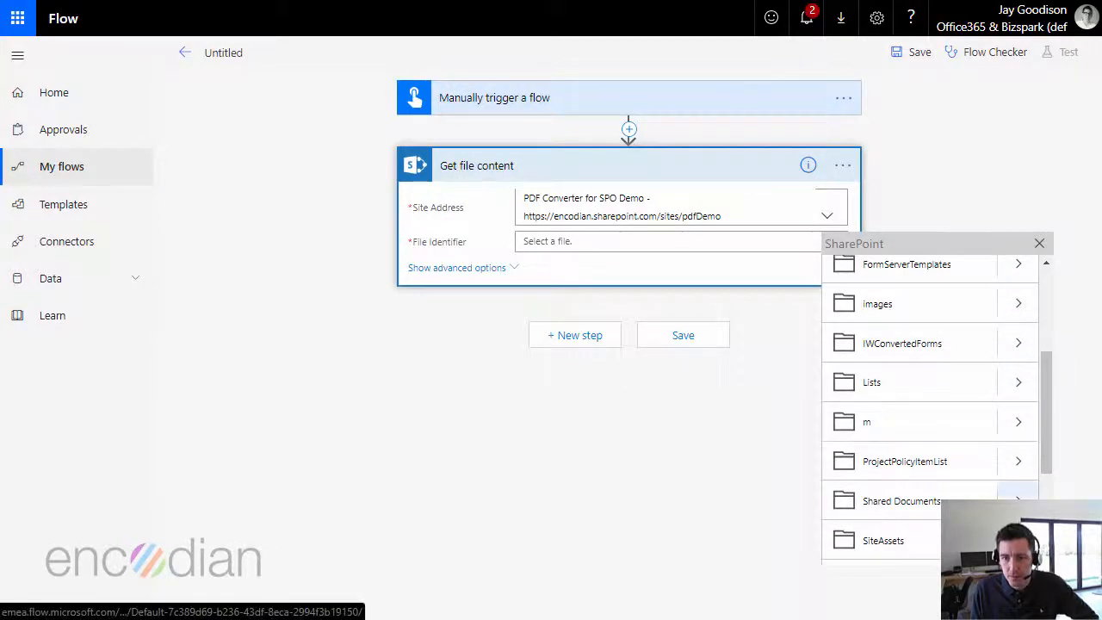
click(902, 499)
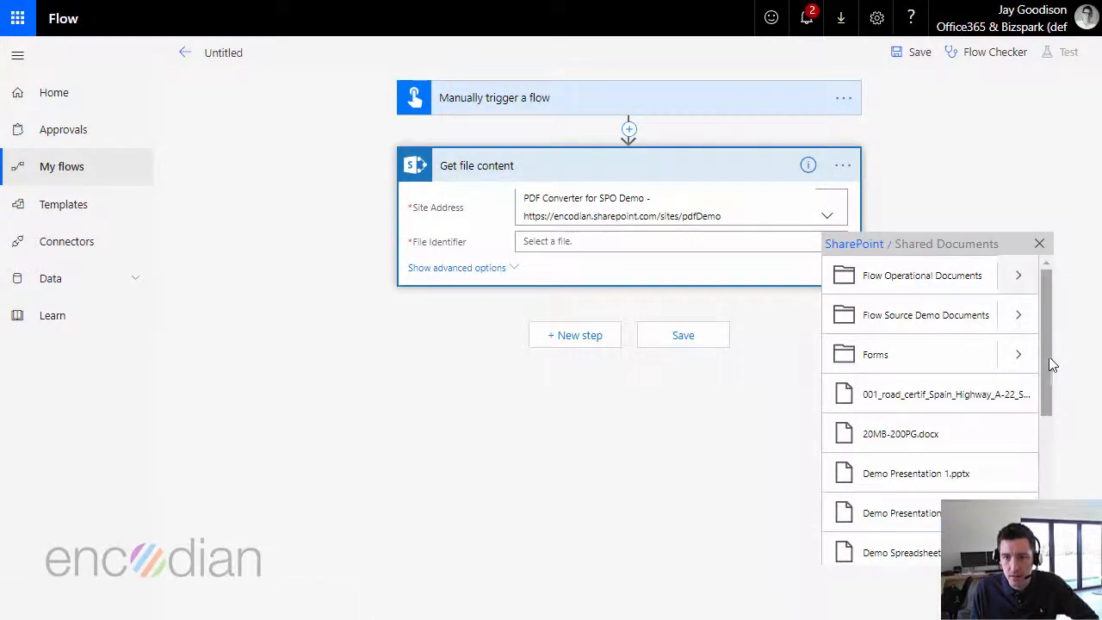
scroll(down, 3)
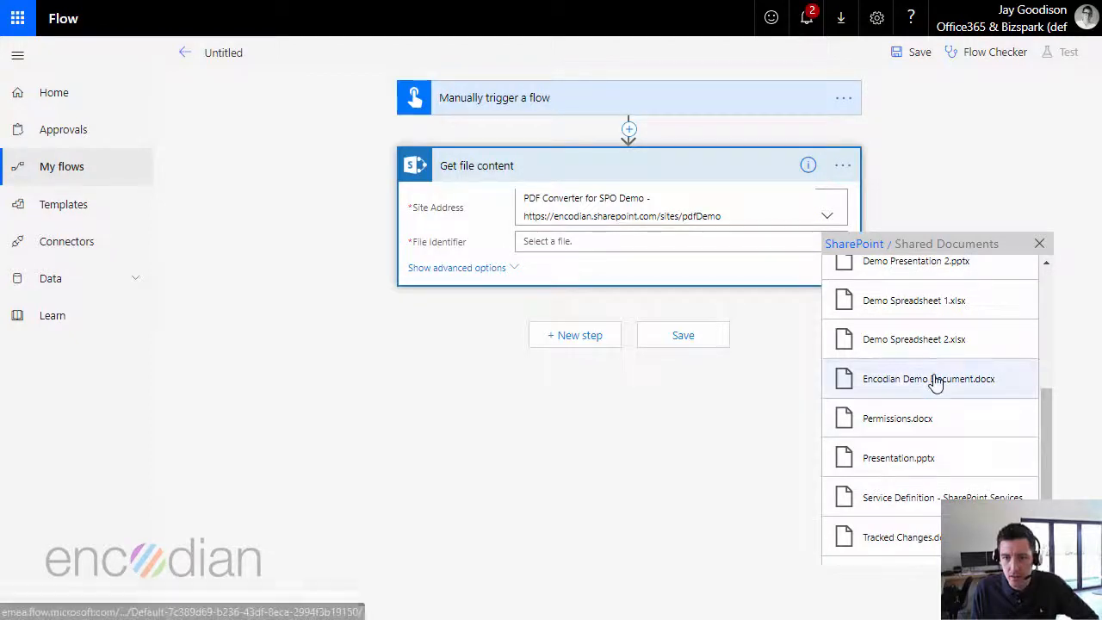
click(928, 379)
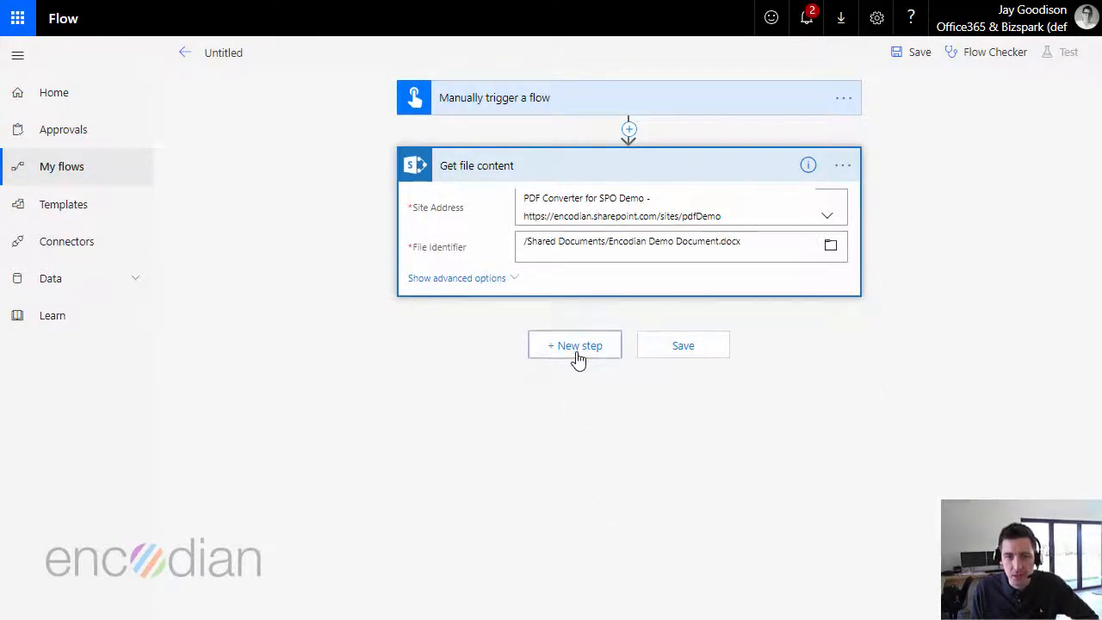
Add Encodian's Convert to PDF (preview) action after Get file content
click(575, 345)
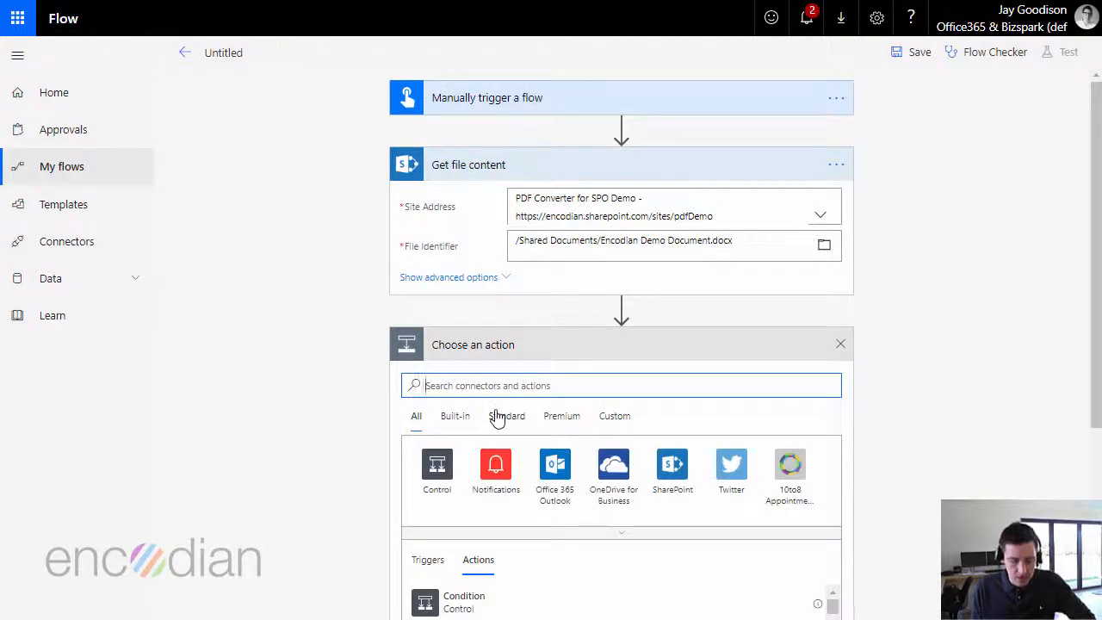
text(encodian)
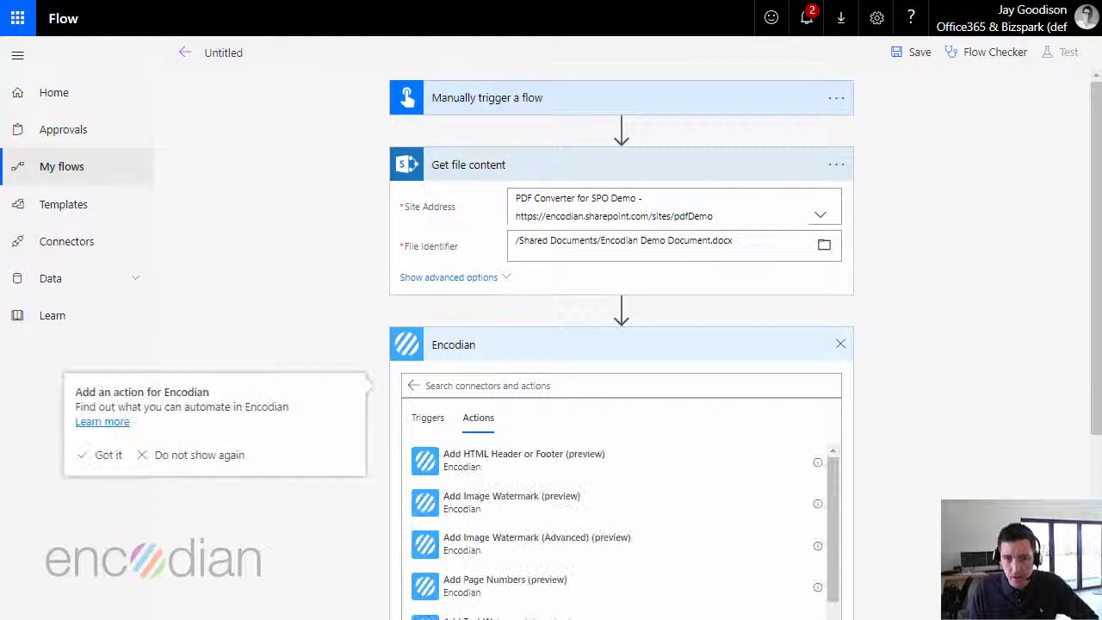
scroll(down, 3)
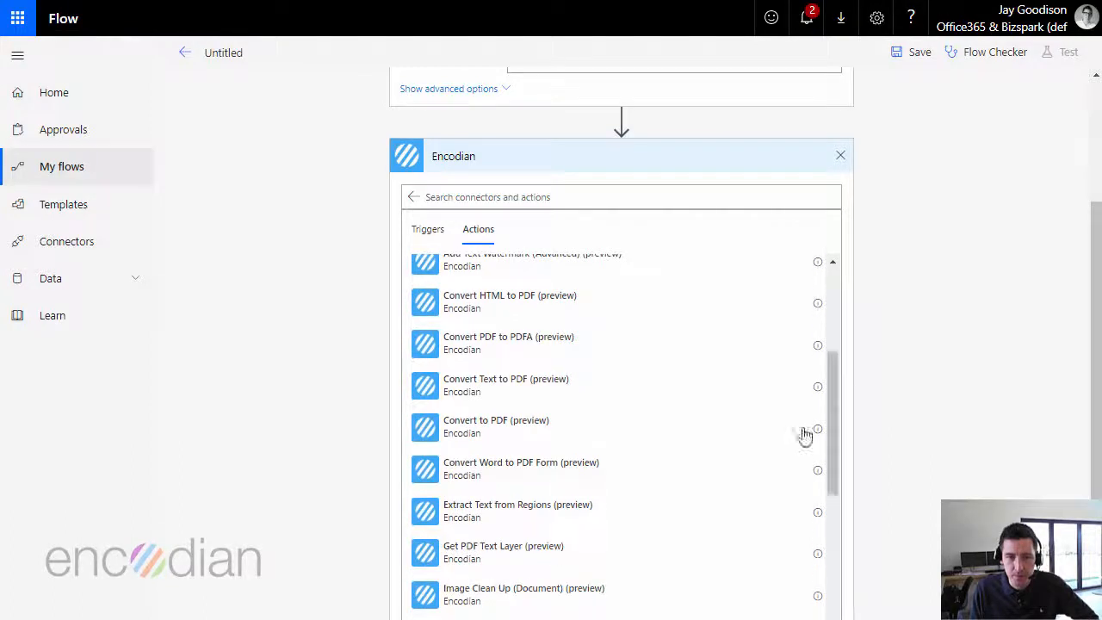
click(496, 427)
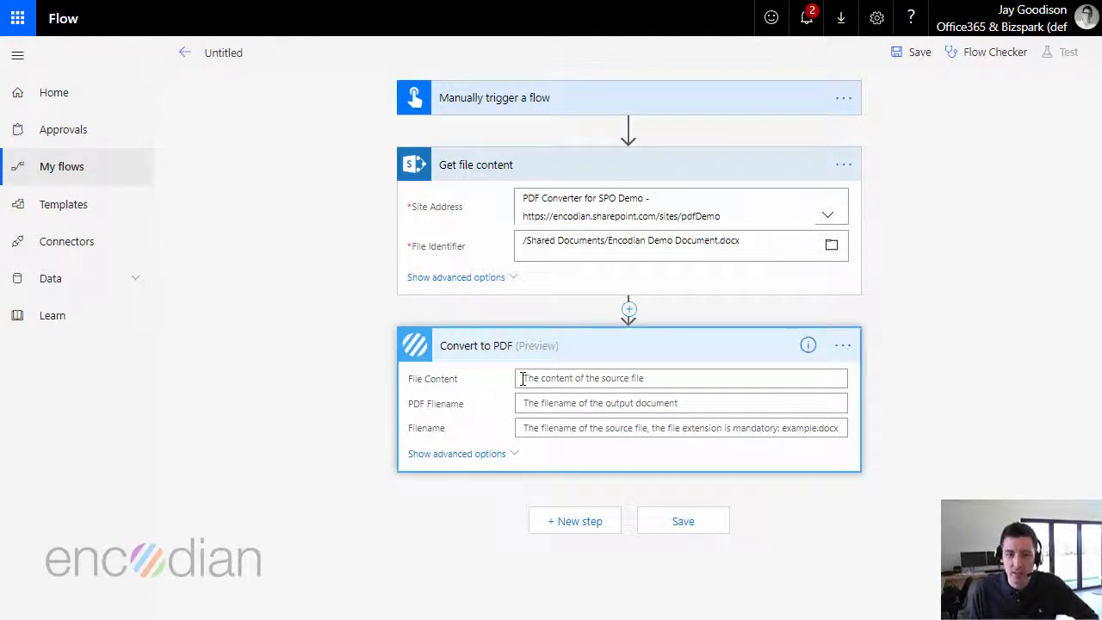
mouse_move(575, 383)
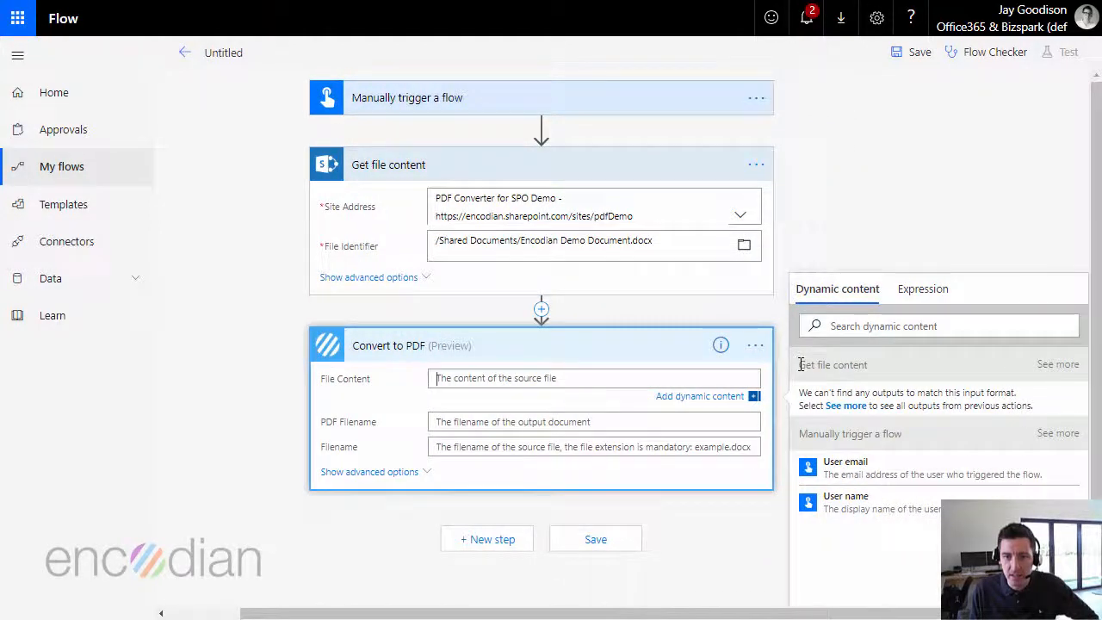
Fill Convert to PDF's File Content with the dynamic File Content output of Get file content
click(834, 365)
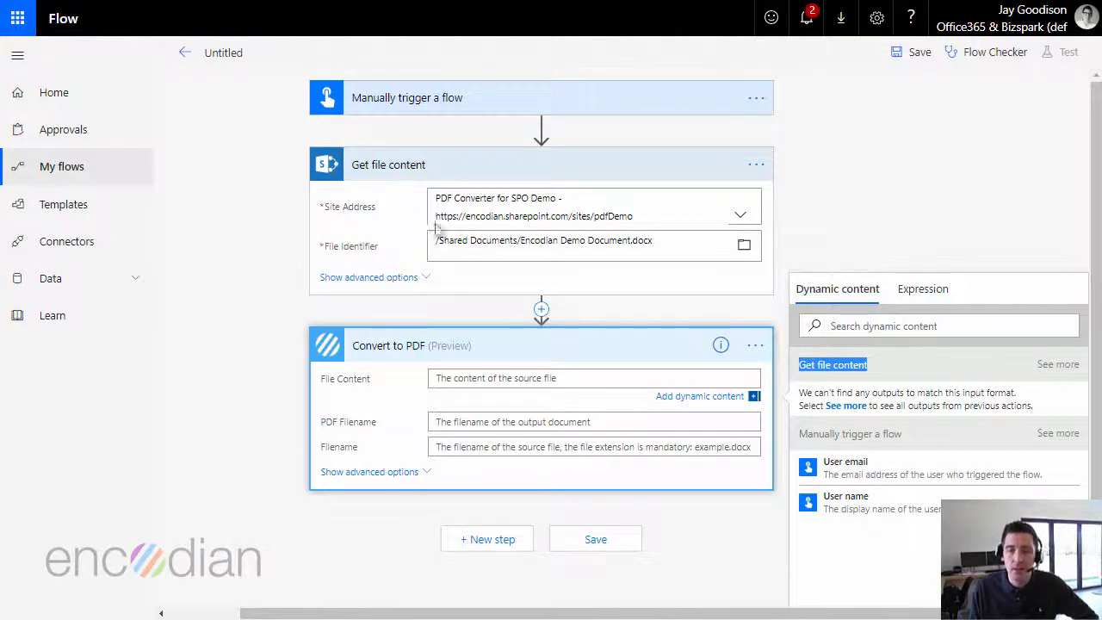
click(1057, 363)
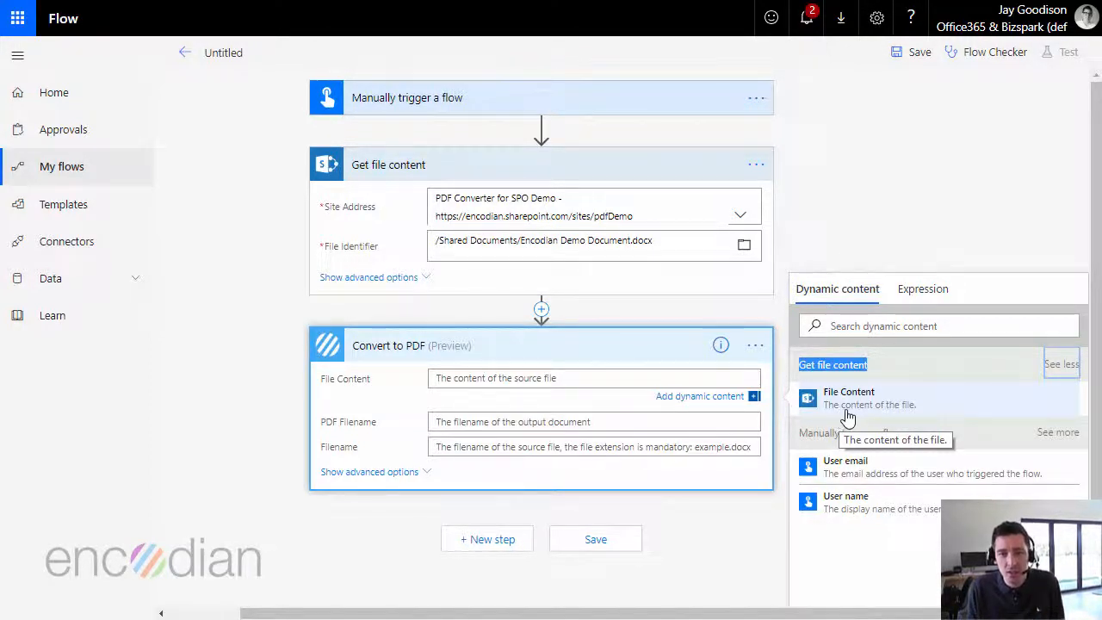
click(847, 398)
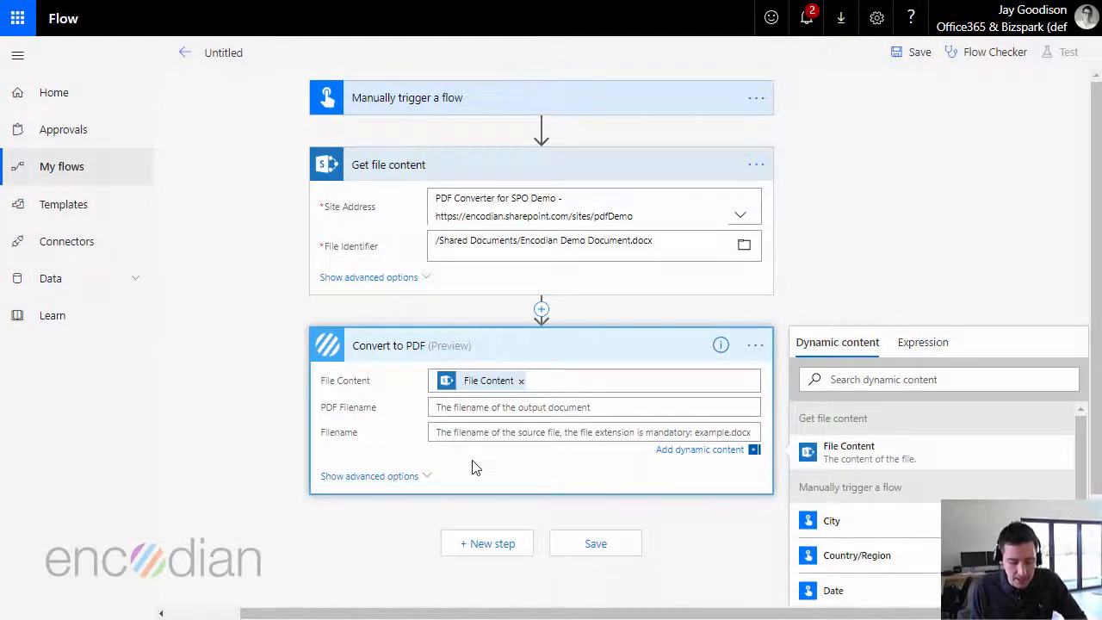
Enter the .docx source filename and the output PDF name demo-filecontent.pdf
text(thisisa document.d)
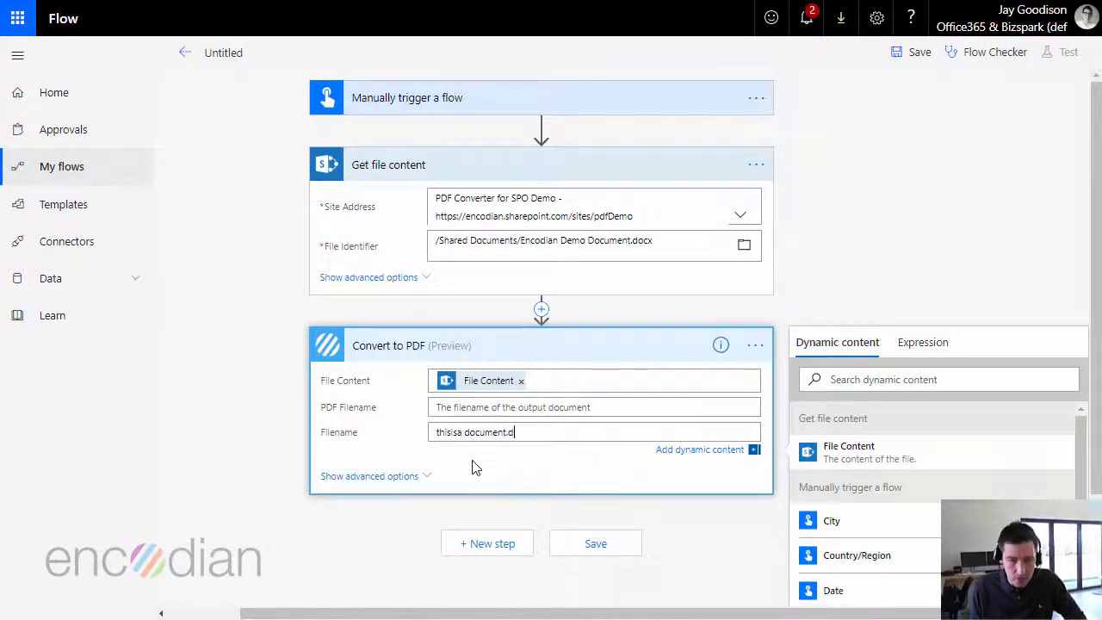
text(ocx)
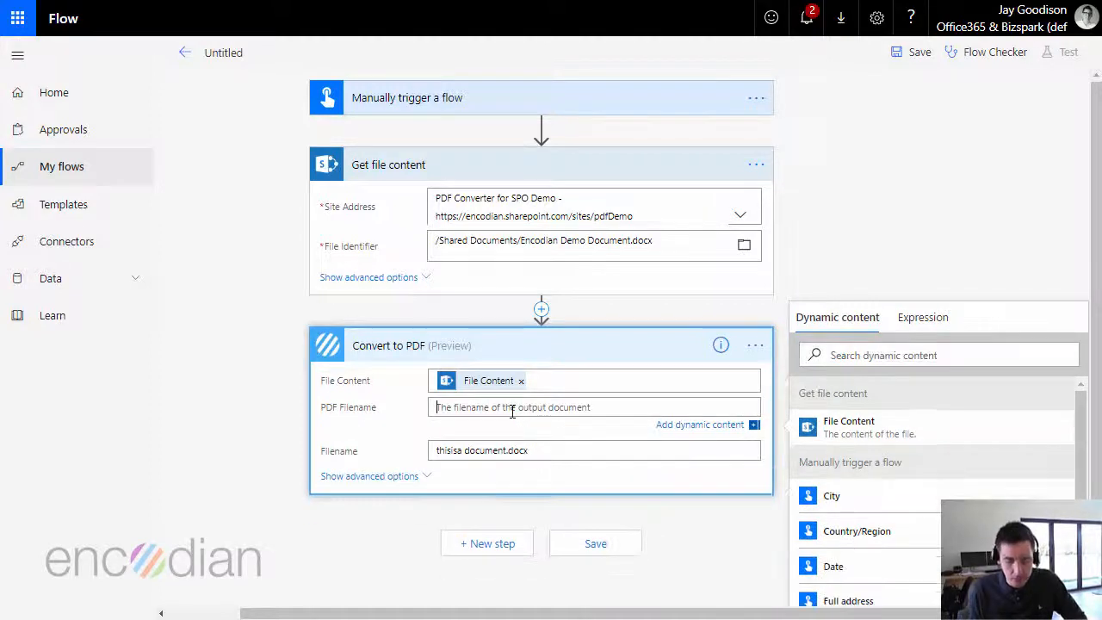
text(demo-)
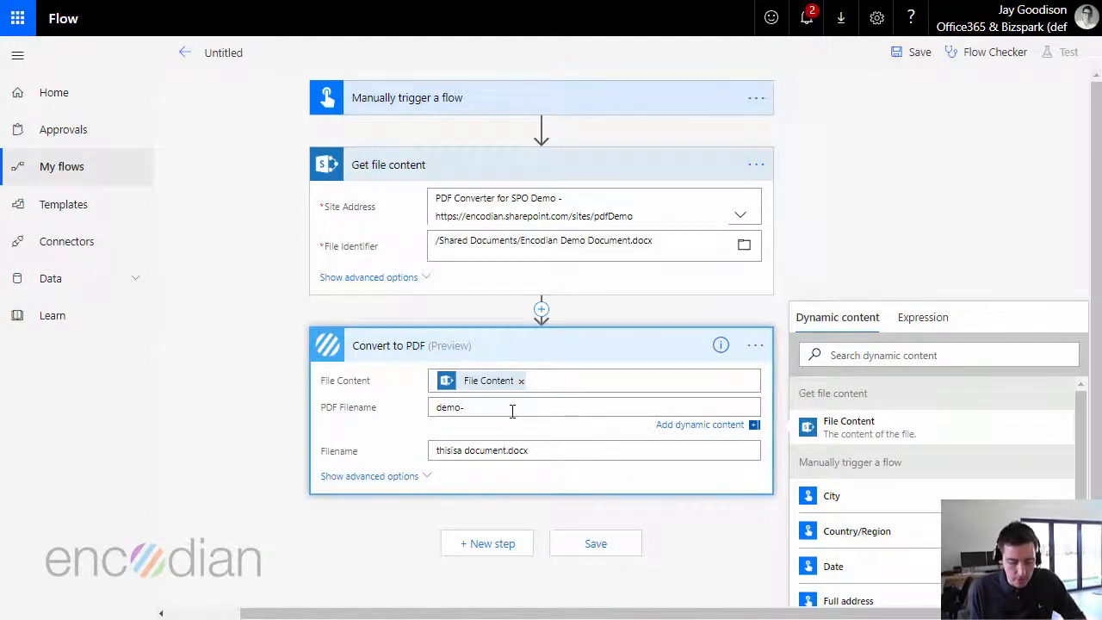
text(filecontent.pdf)
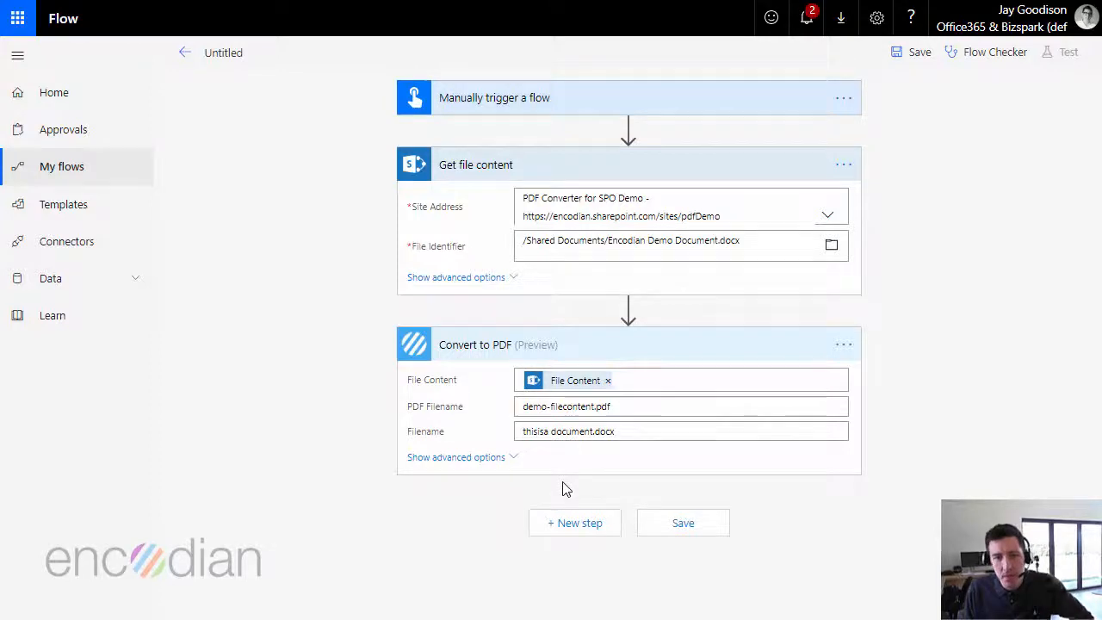
mouse_move(575, 524)
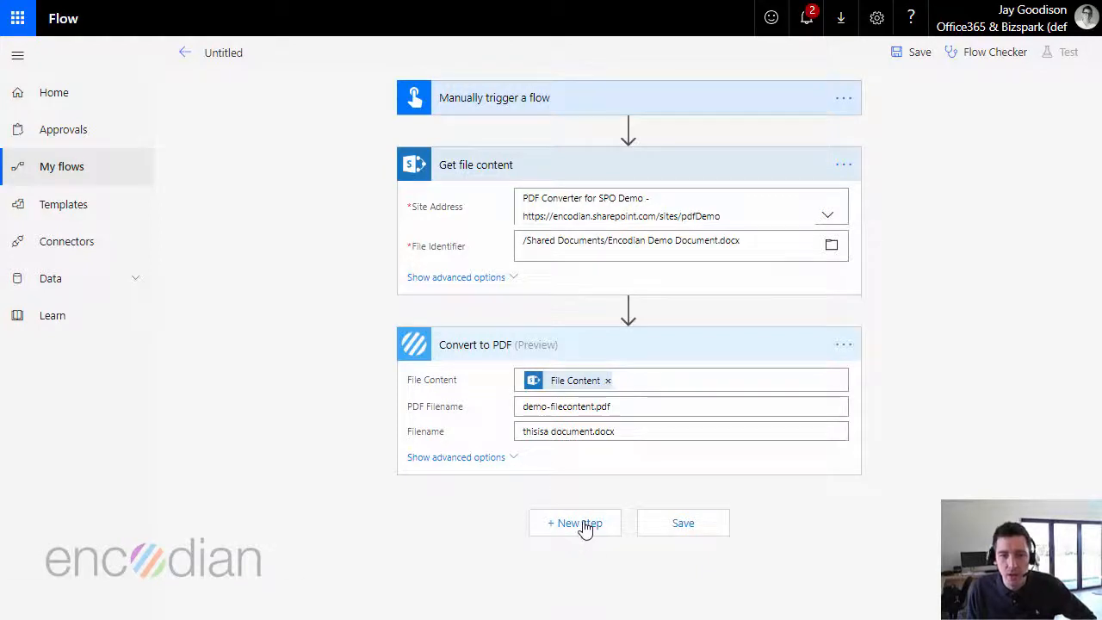
Add Encodian's Add Text Watermark (preview) action after Convert to PDF
click(576, 524)
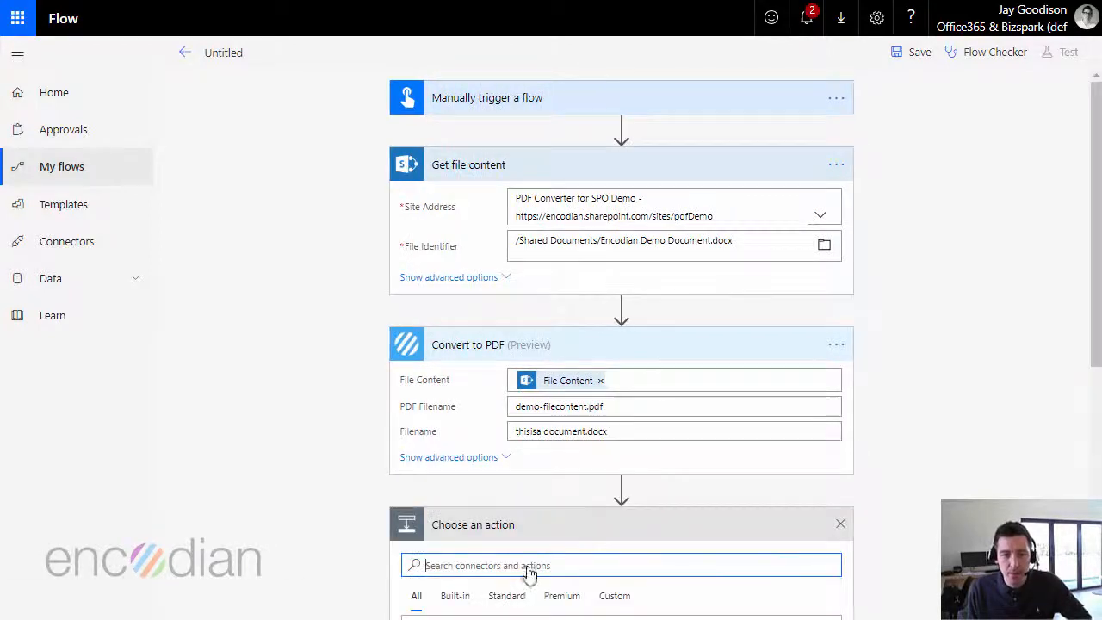
text(encodian)
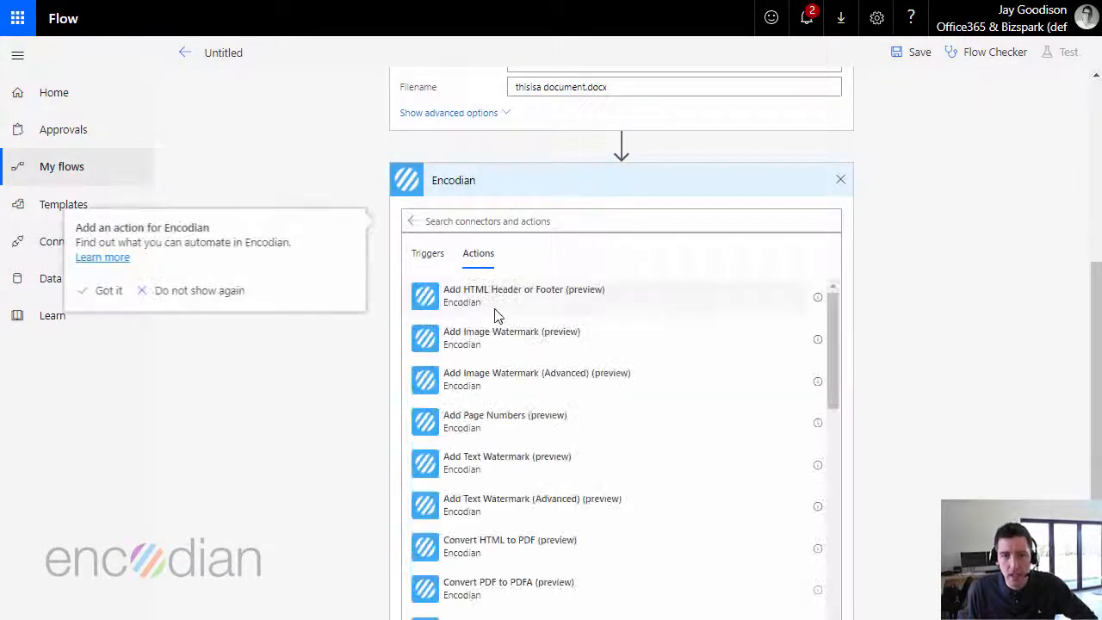
scroll(down, 3)
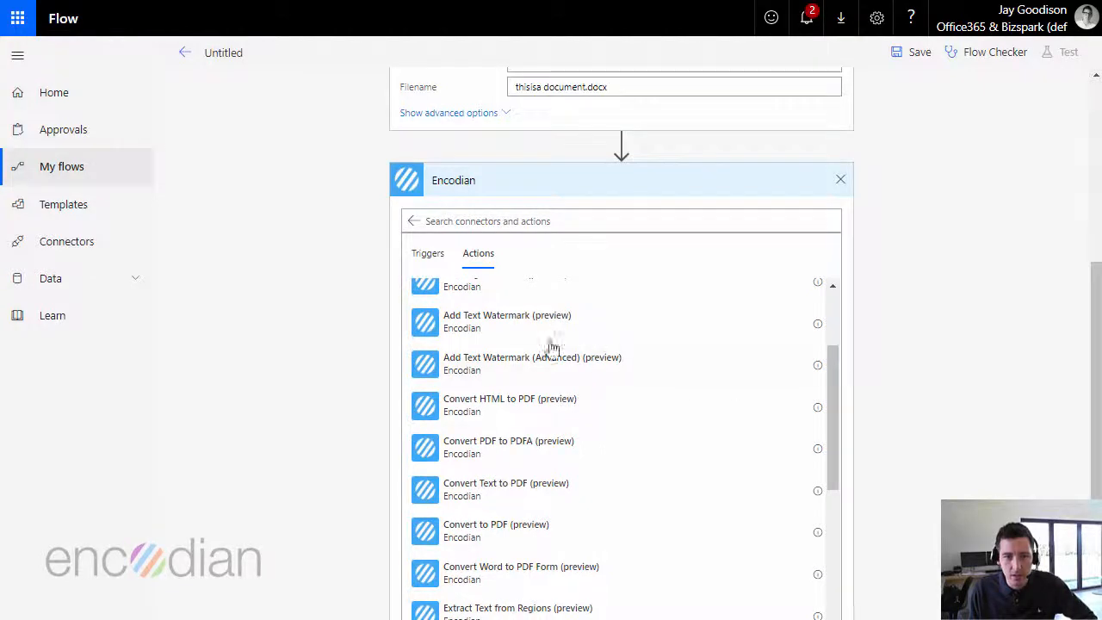
click(506, 322)
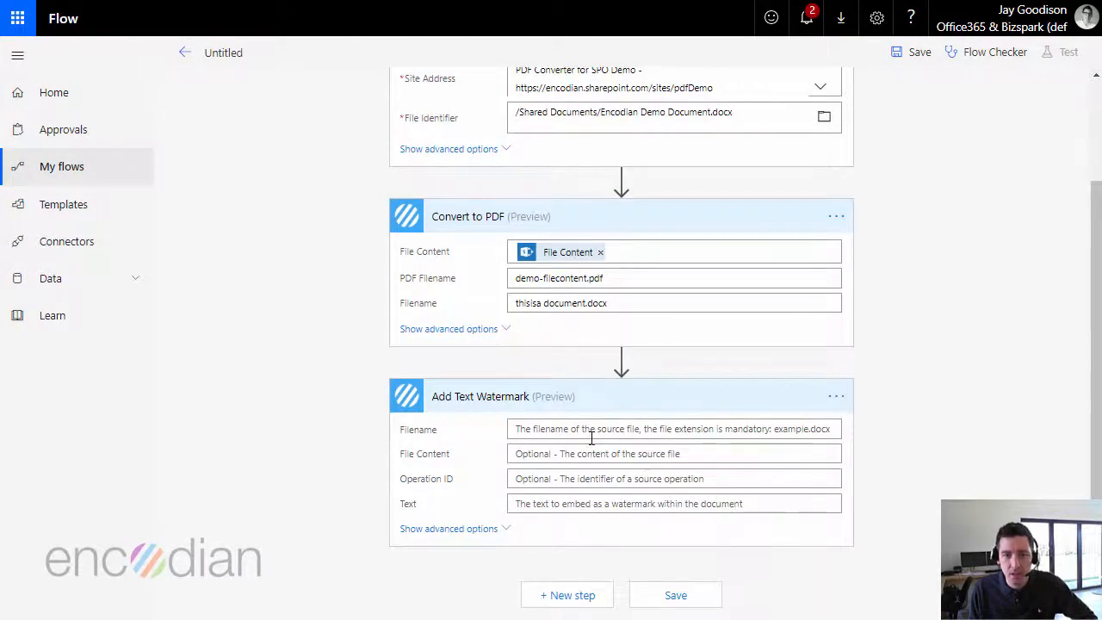
mouse_move(534, 429)
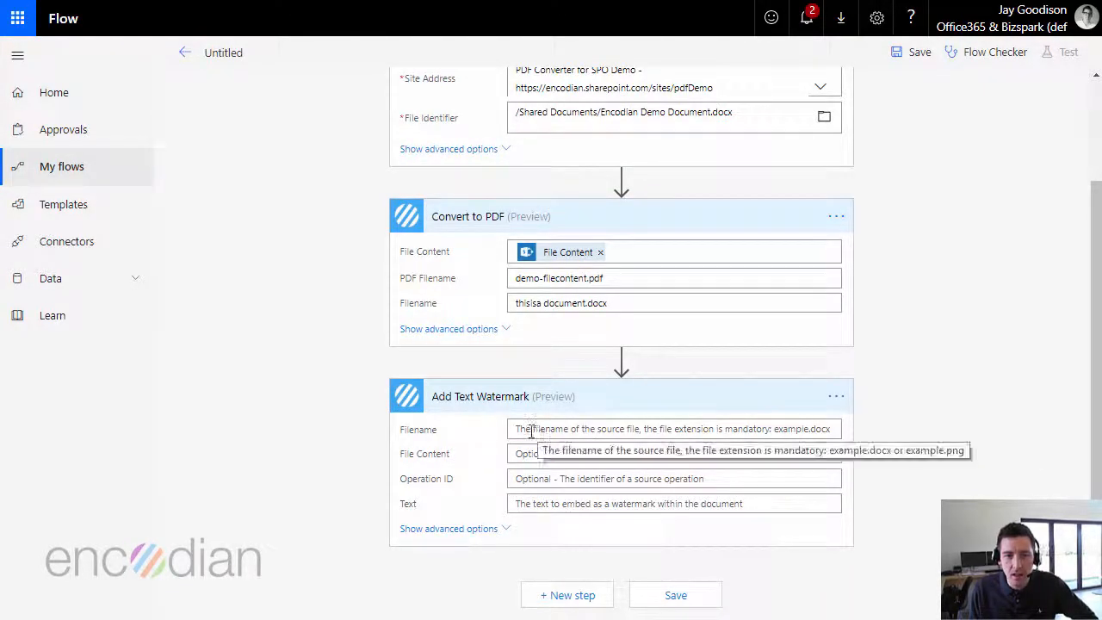
Feed the watermark step Convert to PDF's Filename and File Content, with text 'THIS IS A DEMO'
click(672, 429)
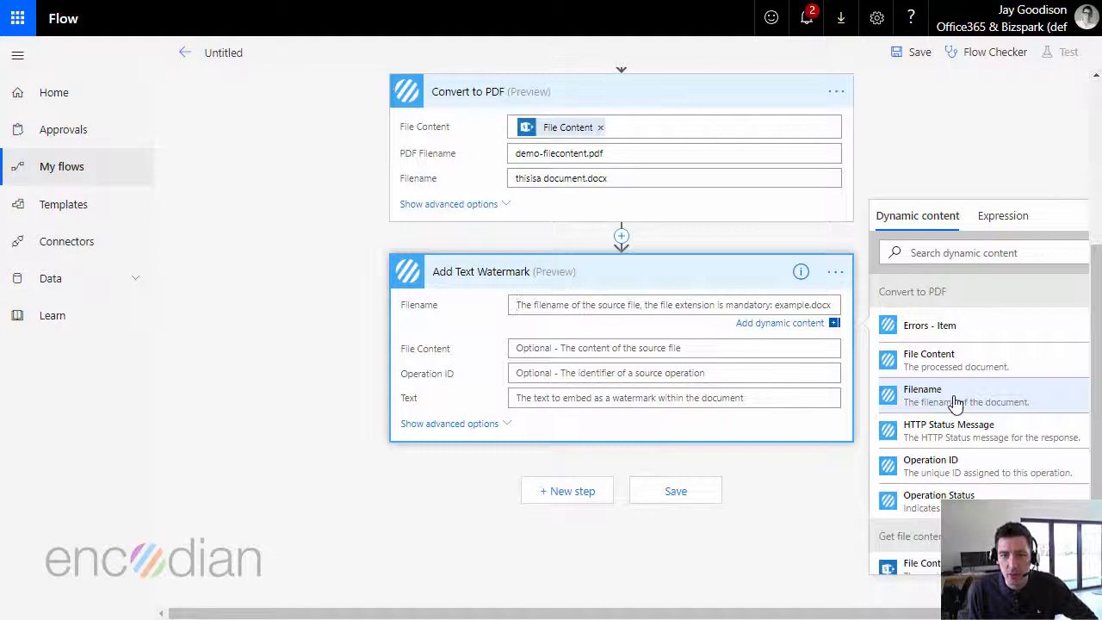
click(924, 395)
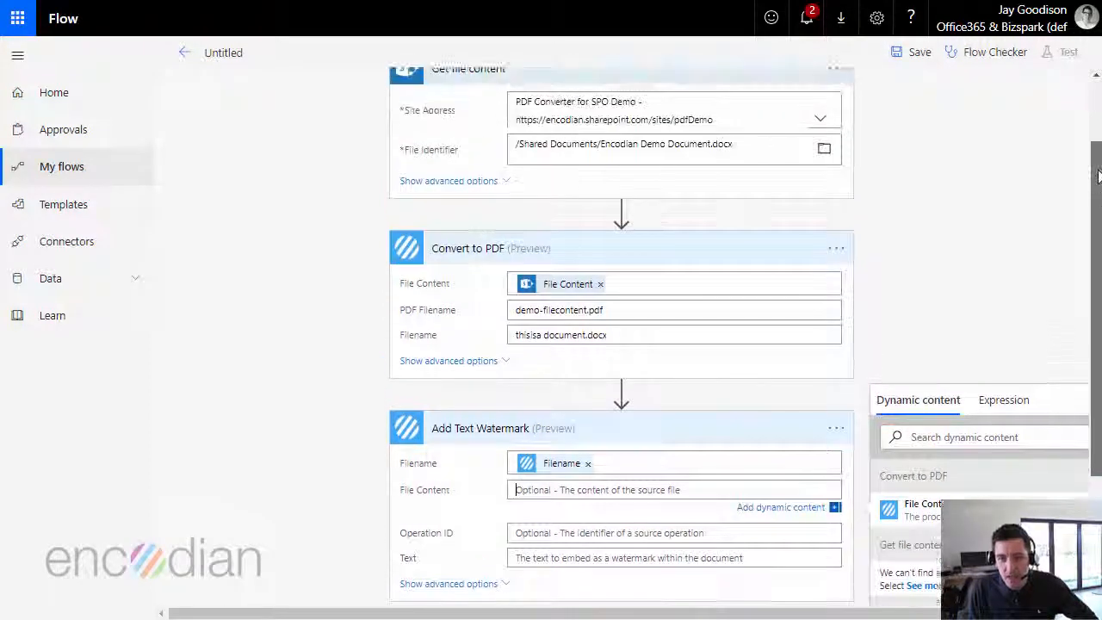
scroll(down, 3)
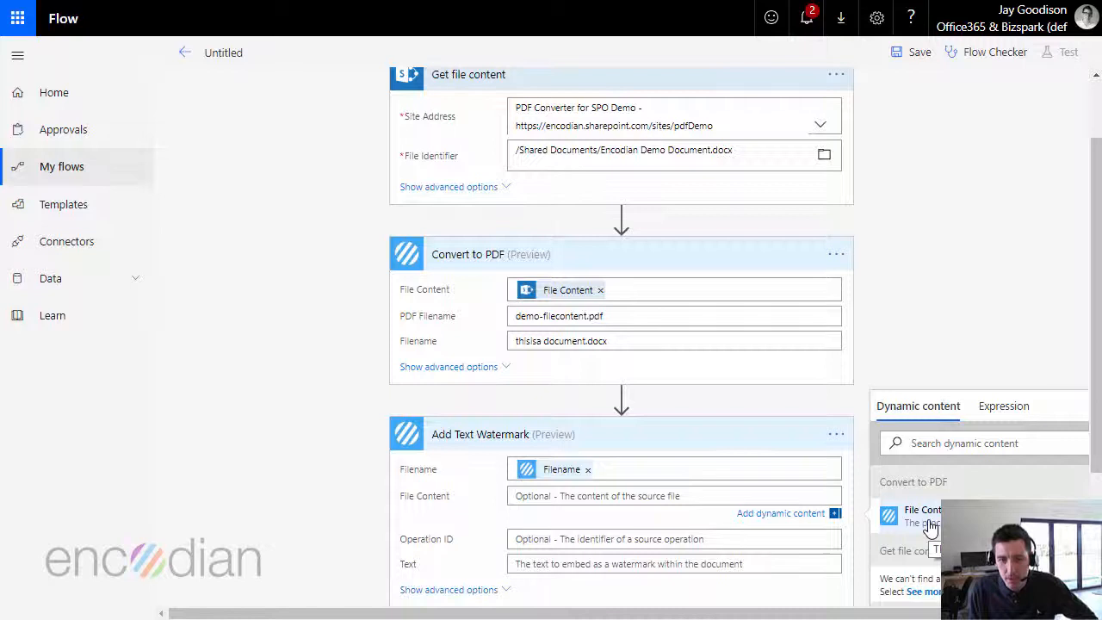
scroll(down, 3)
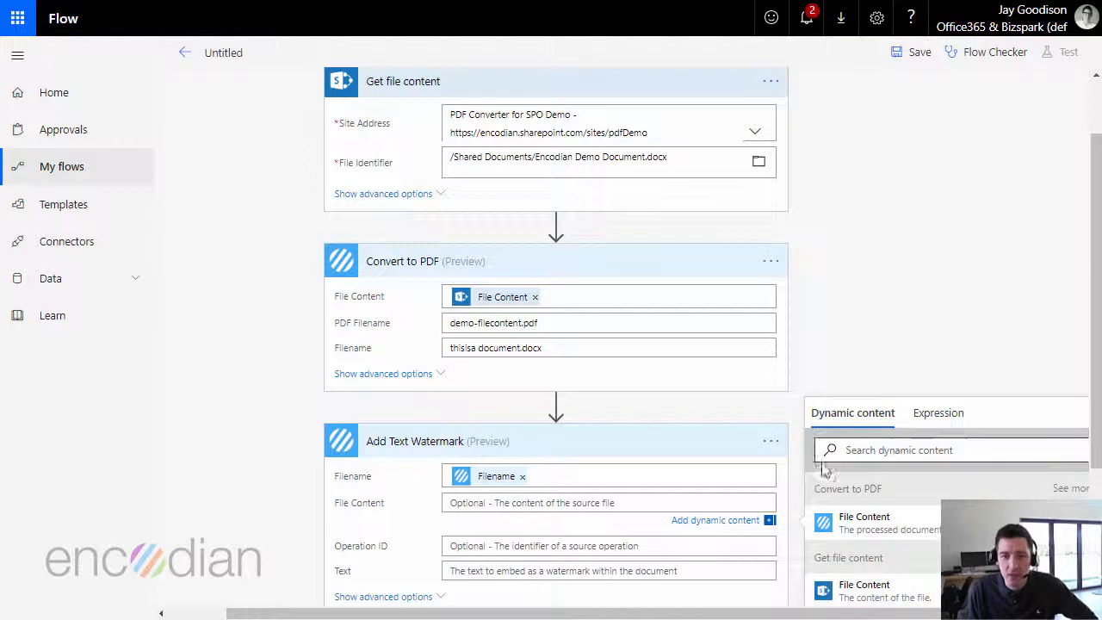
scroll(down, 3)
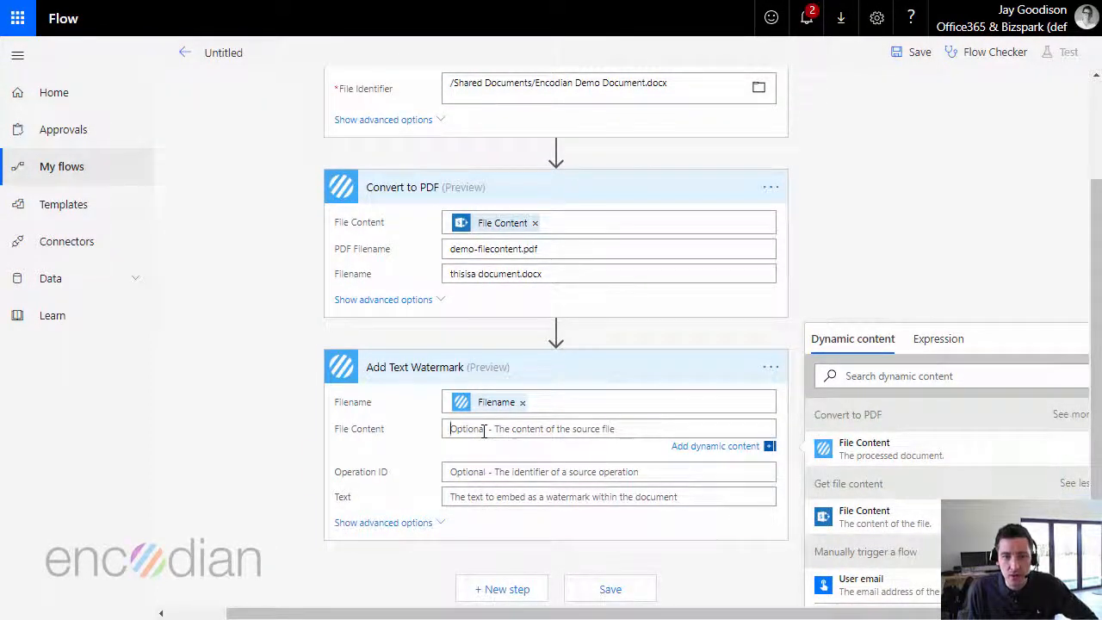
click(865, 446)
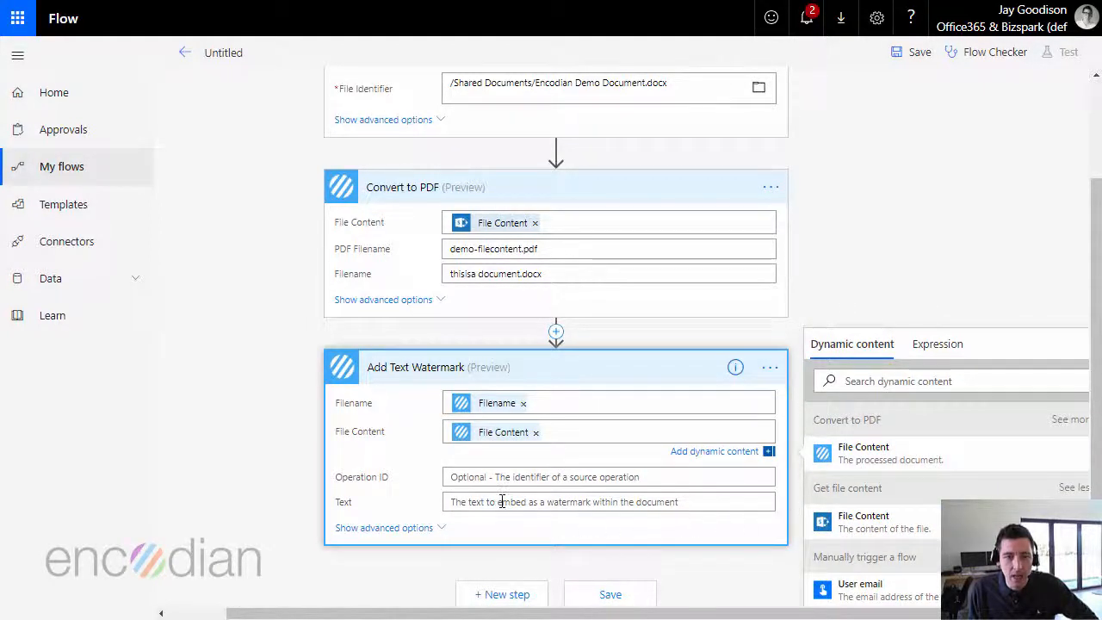
text(T)
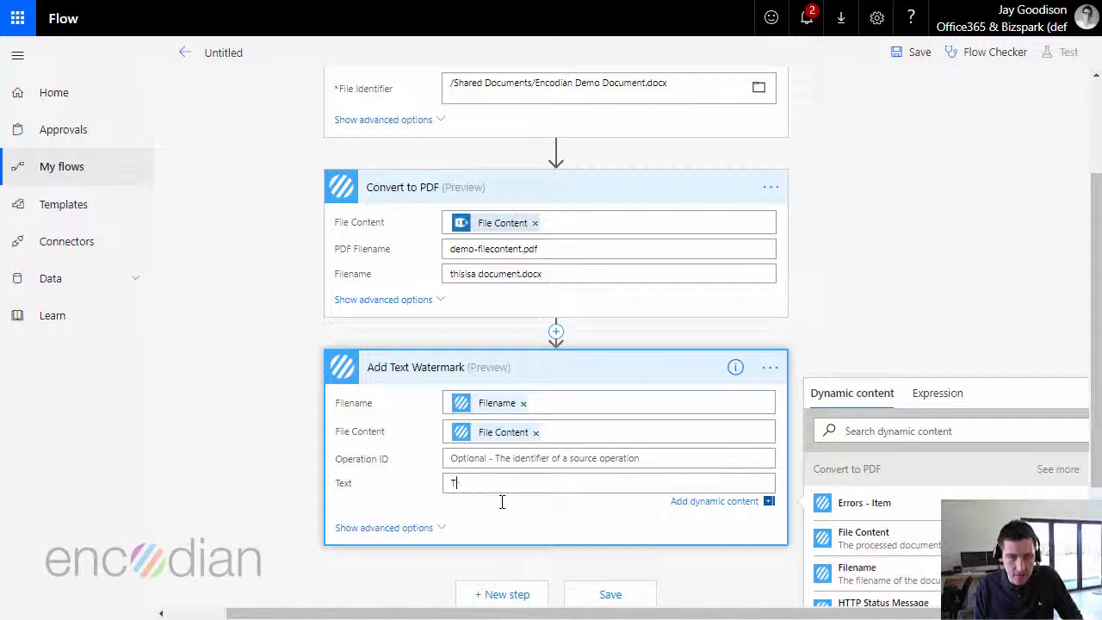
text(HIS IS A DEMO)
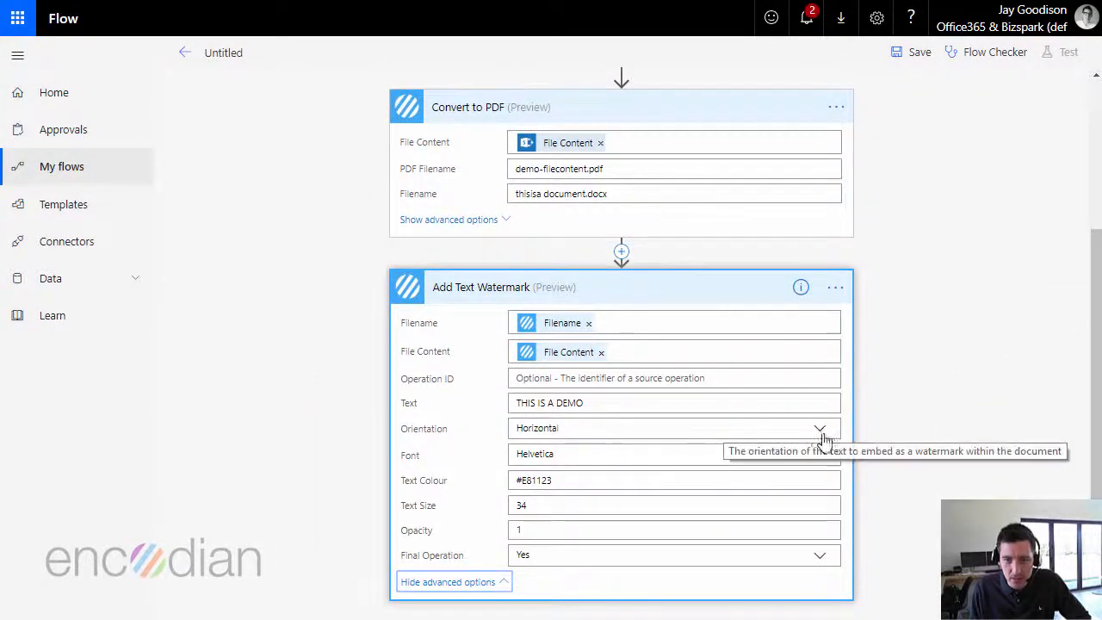
Choose the watermark orientation from its dropdown in the advanced options
click(675, 427)
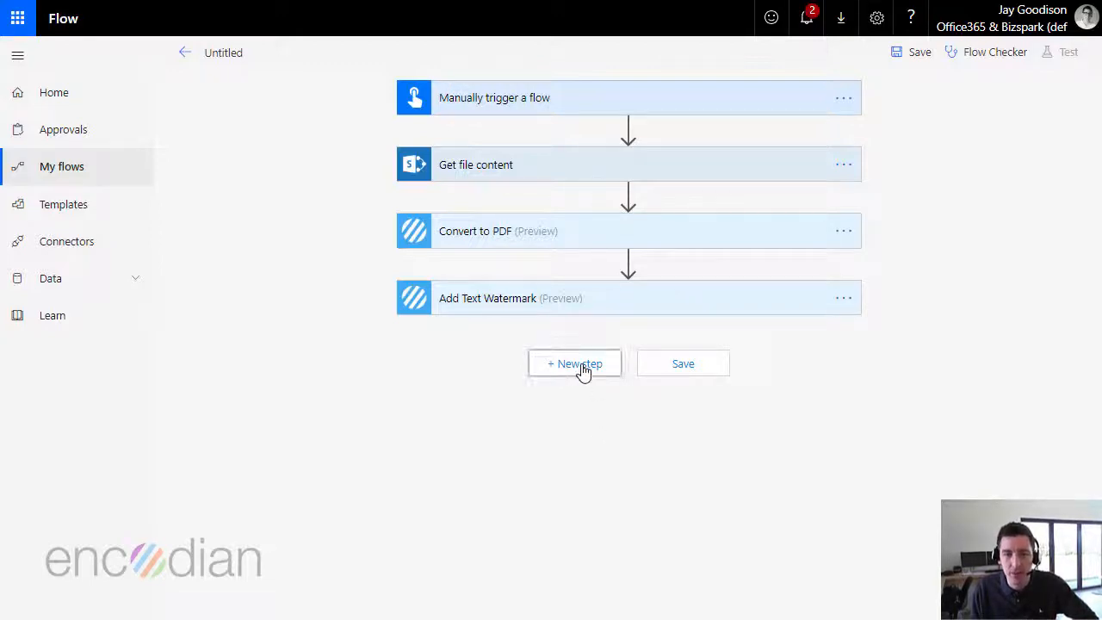
Add a SharePoint 'Create file' action after the Add Text Watermark step
click(575, 364)
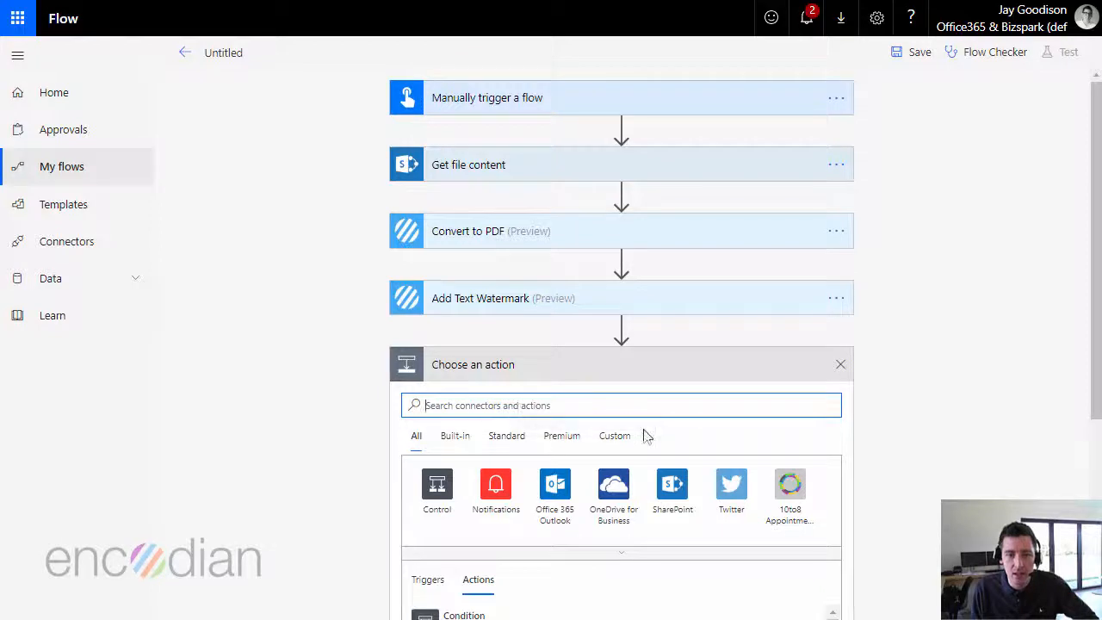
click(672, 484)
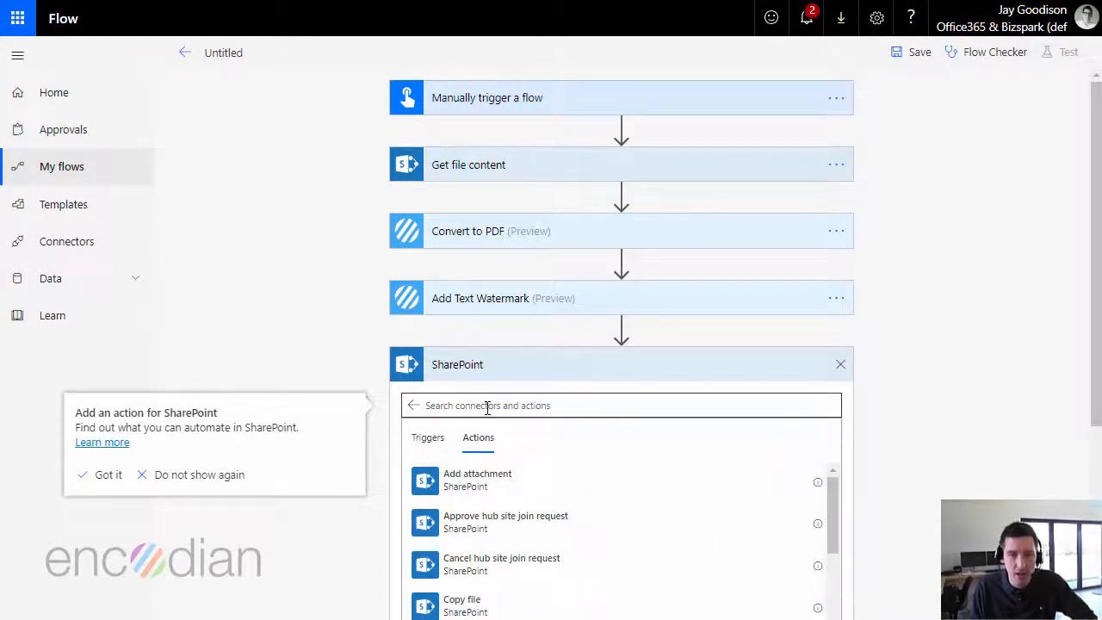
text(creat)
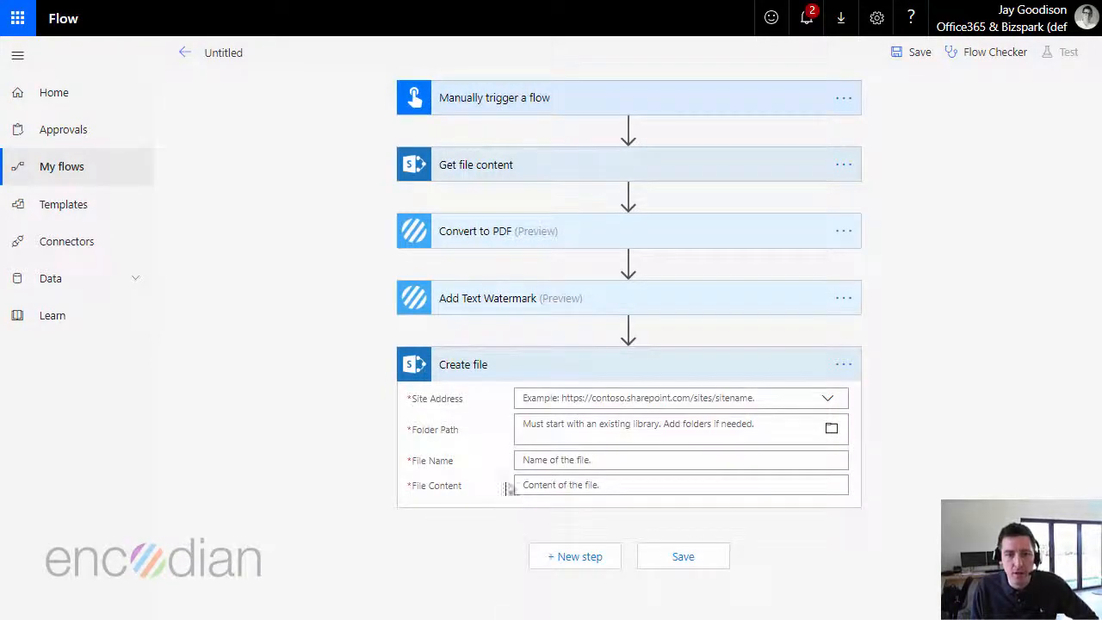
click(827, 398)
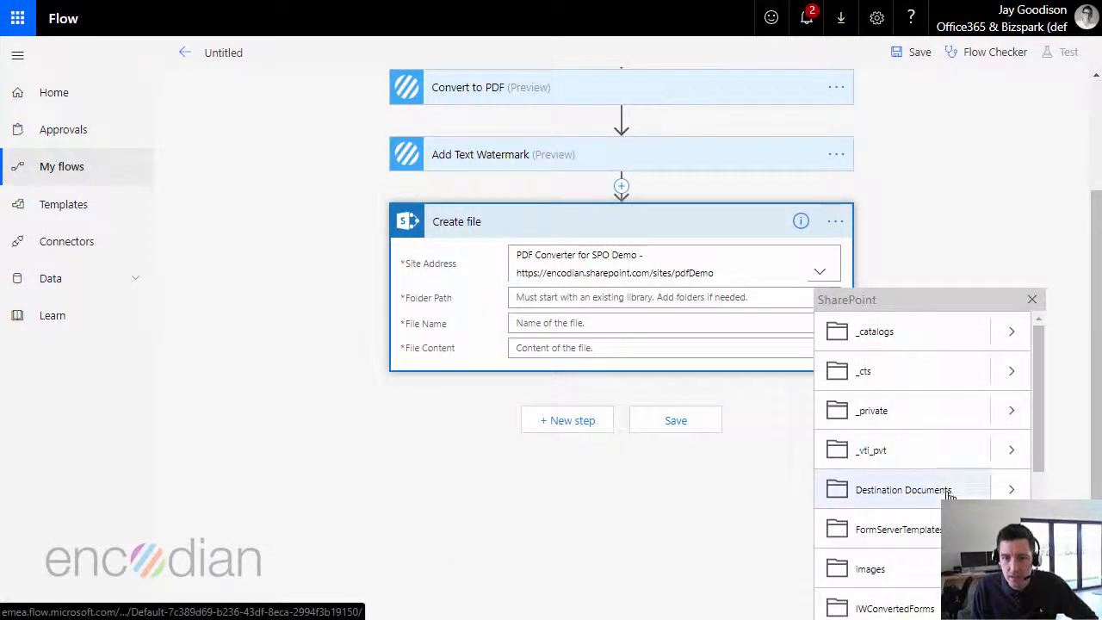
Target /Destination Documents/Operational Test Results and name the file from Add Text Watermark's Filename
click(903, 489)
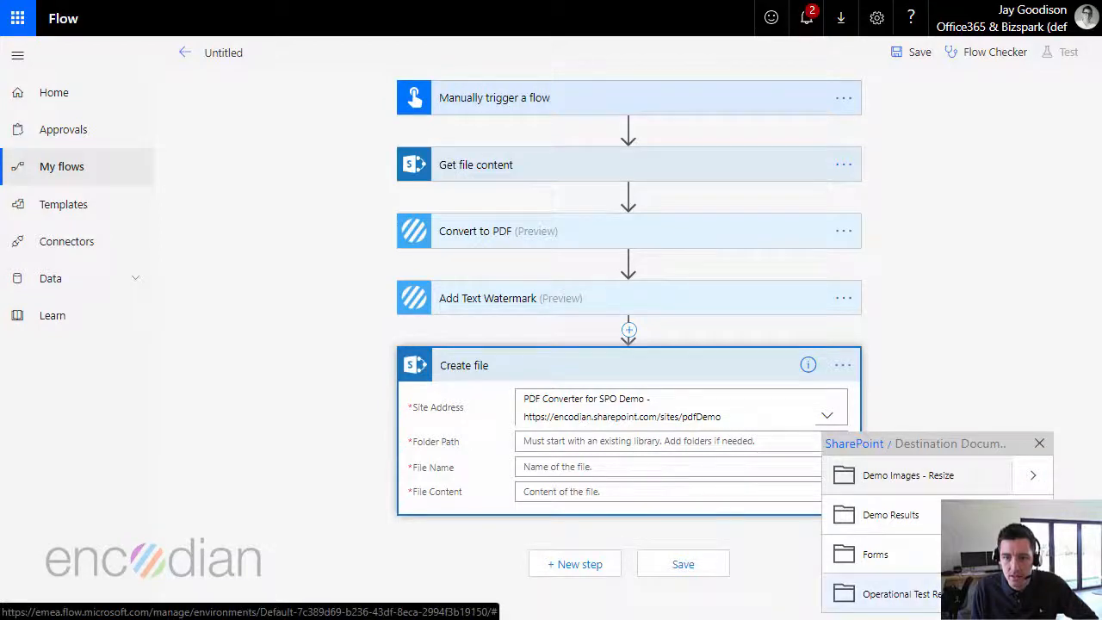
click(903, 593)
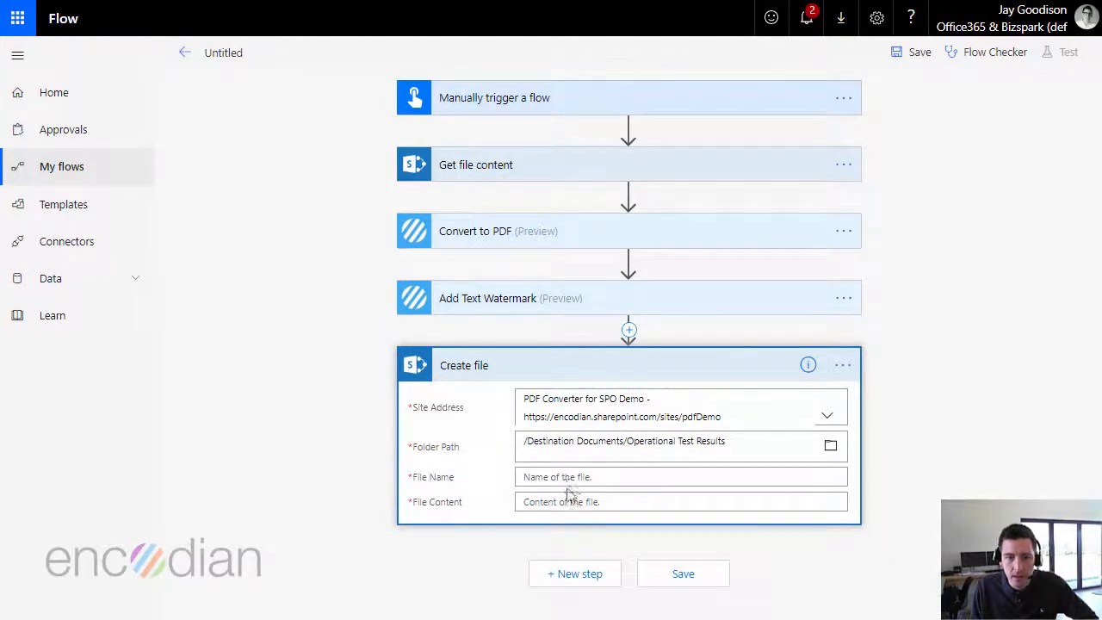
click(681, 475)
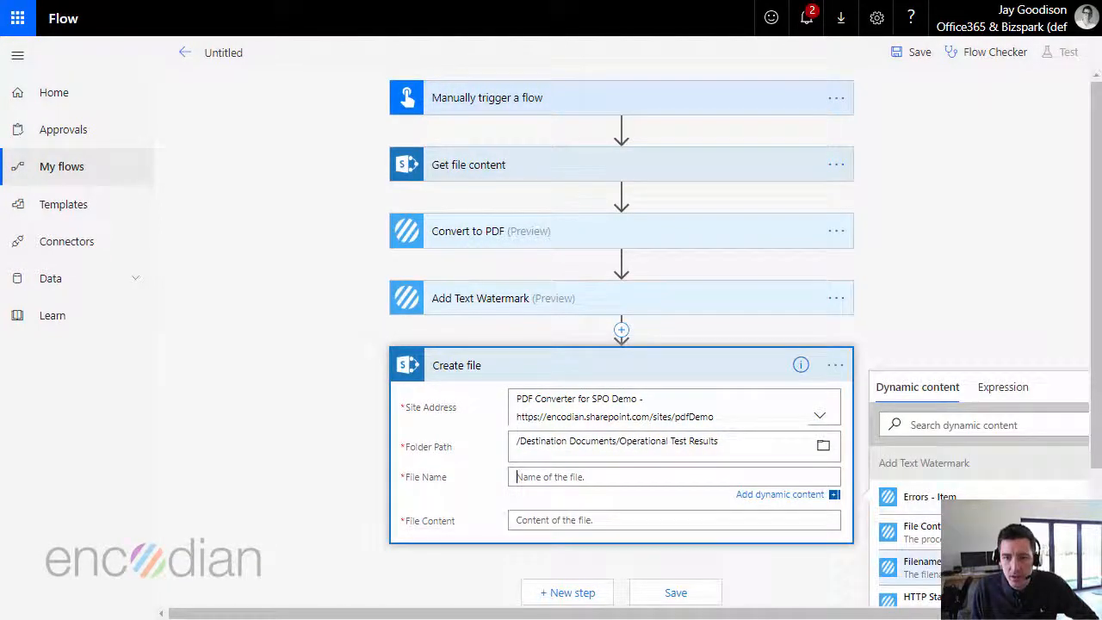
click(921, 565)
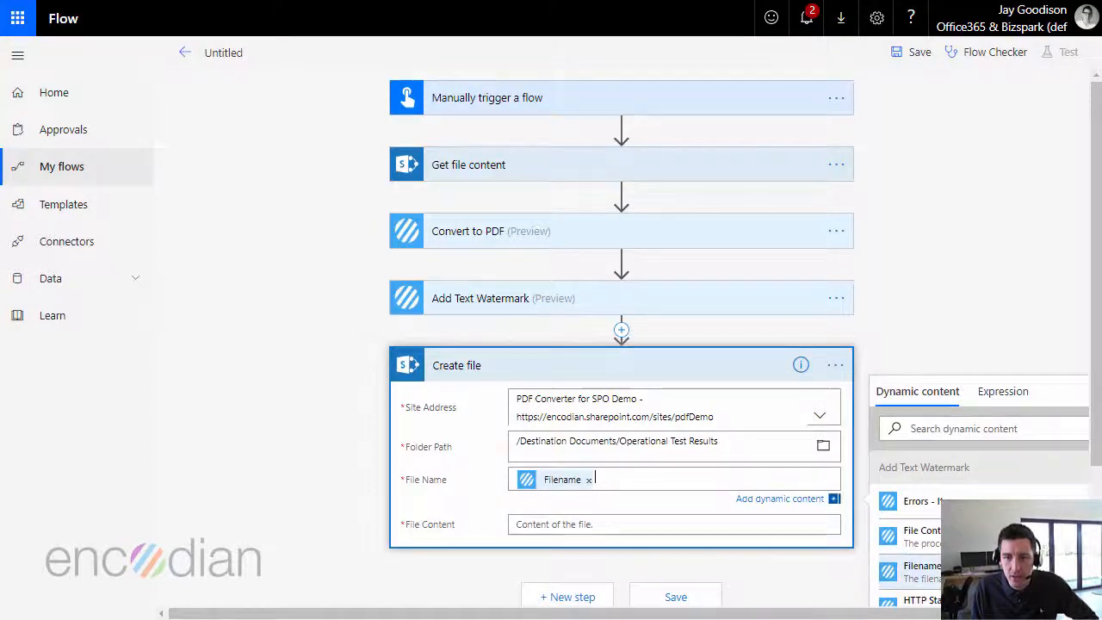
Use Add Text Watermark's File Content output as the new file's content
scroll(down, 3)
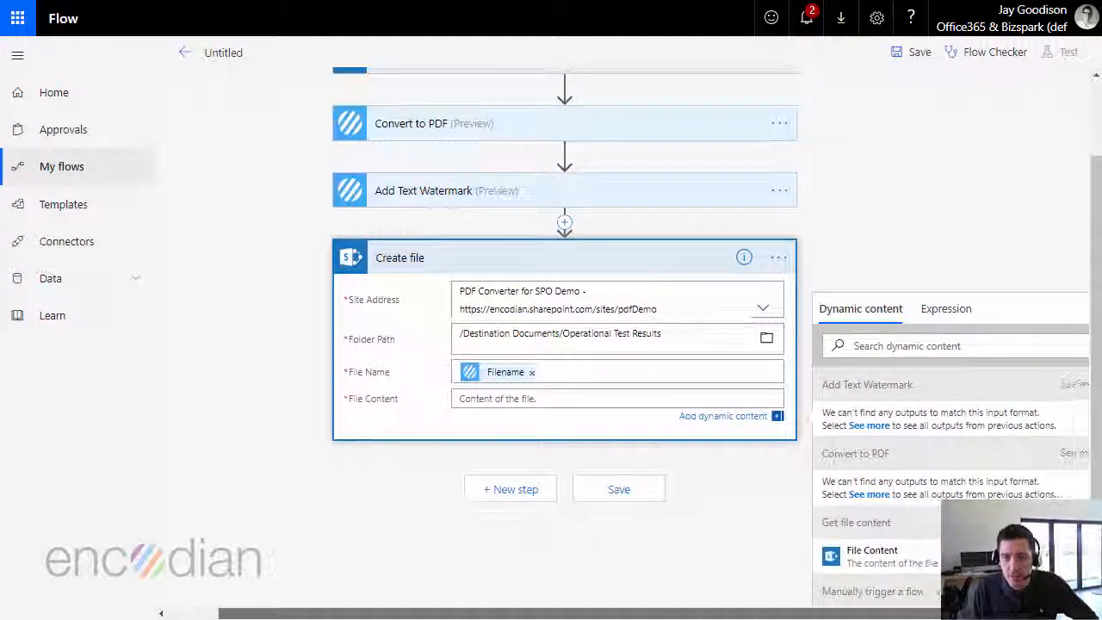
click(868, 424)
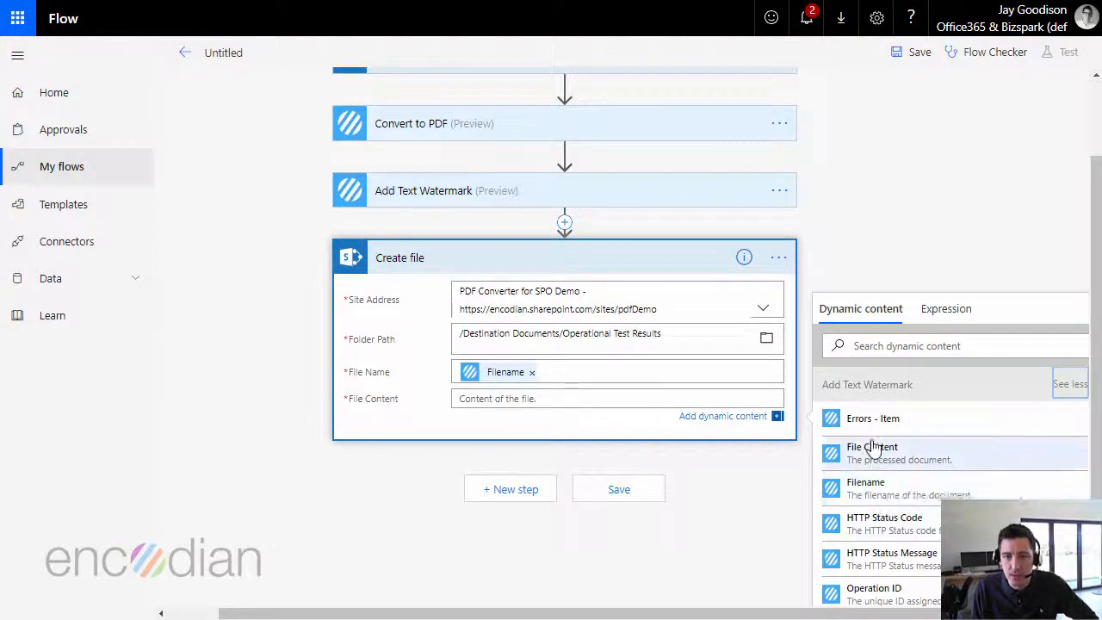
click(871, 451)
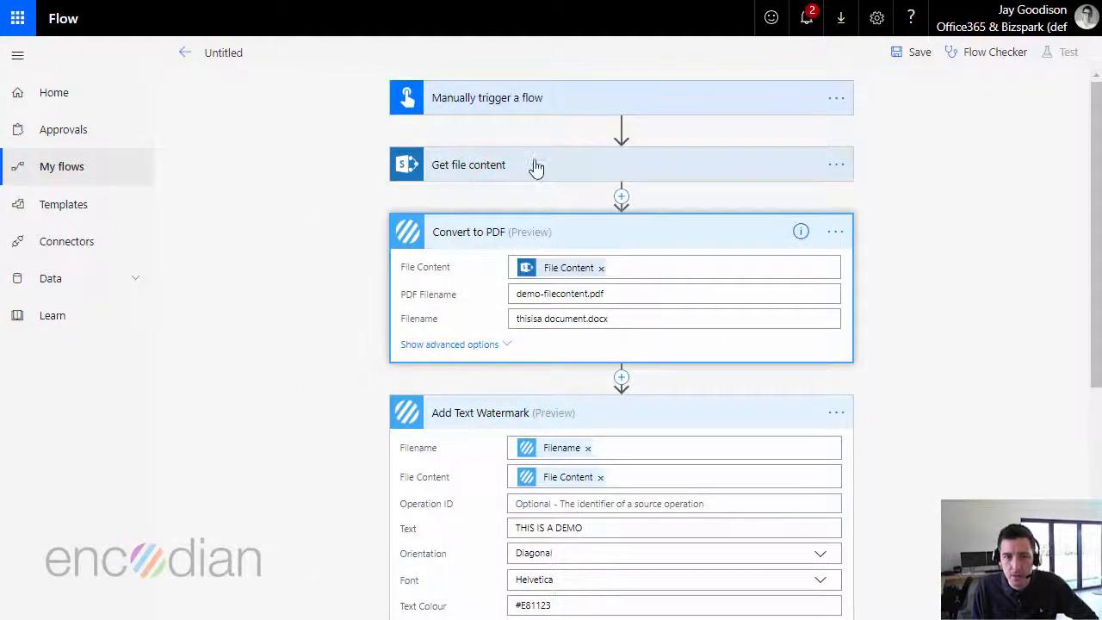
click(468, 166)
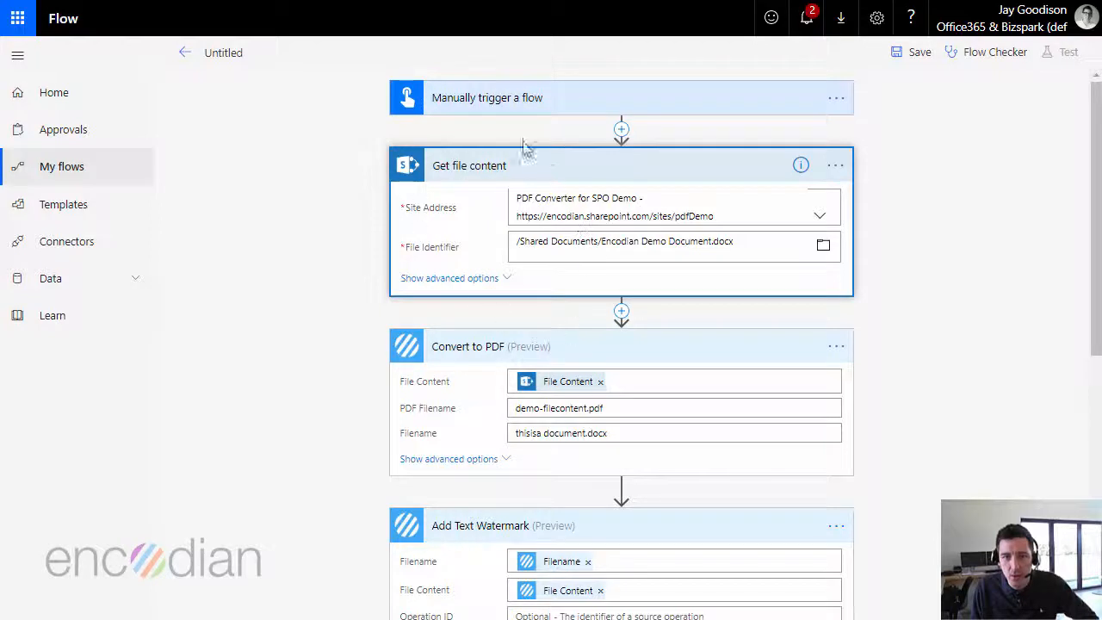
mouse_move(670, 326)
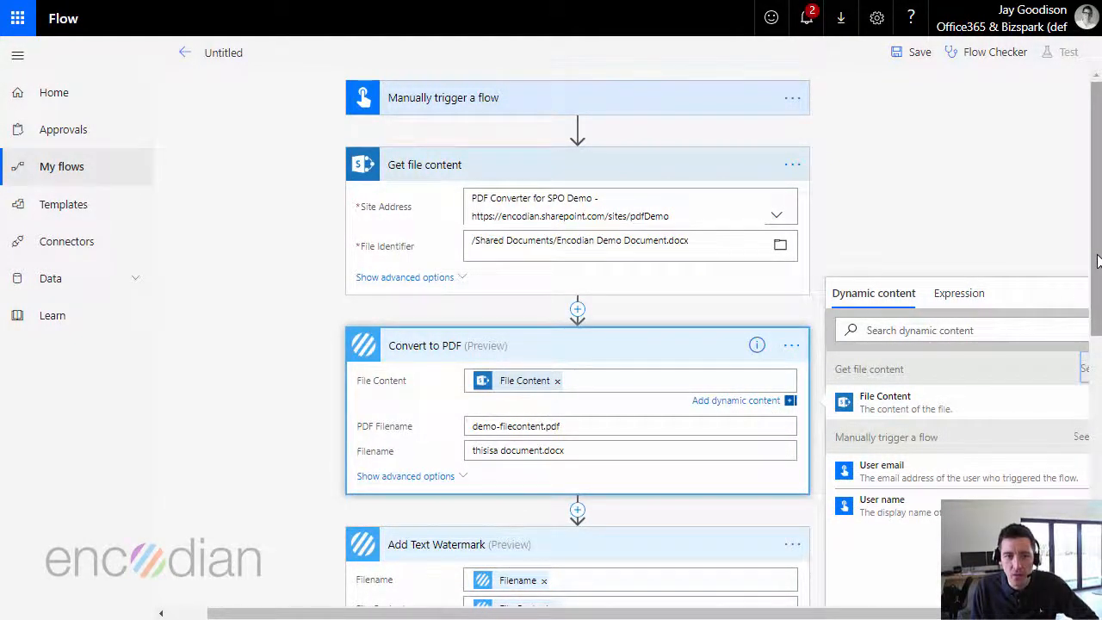
scroll(down, 3)
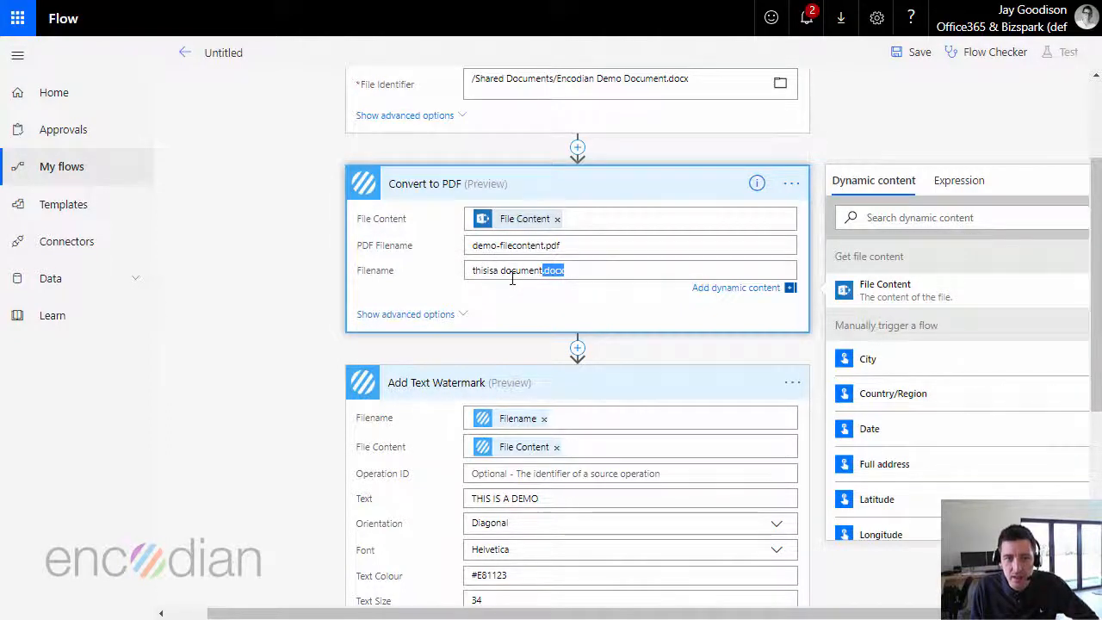
mouse_move(508, 271)
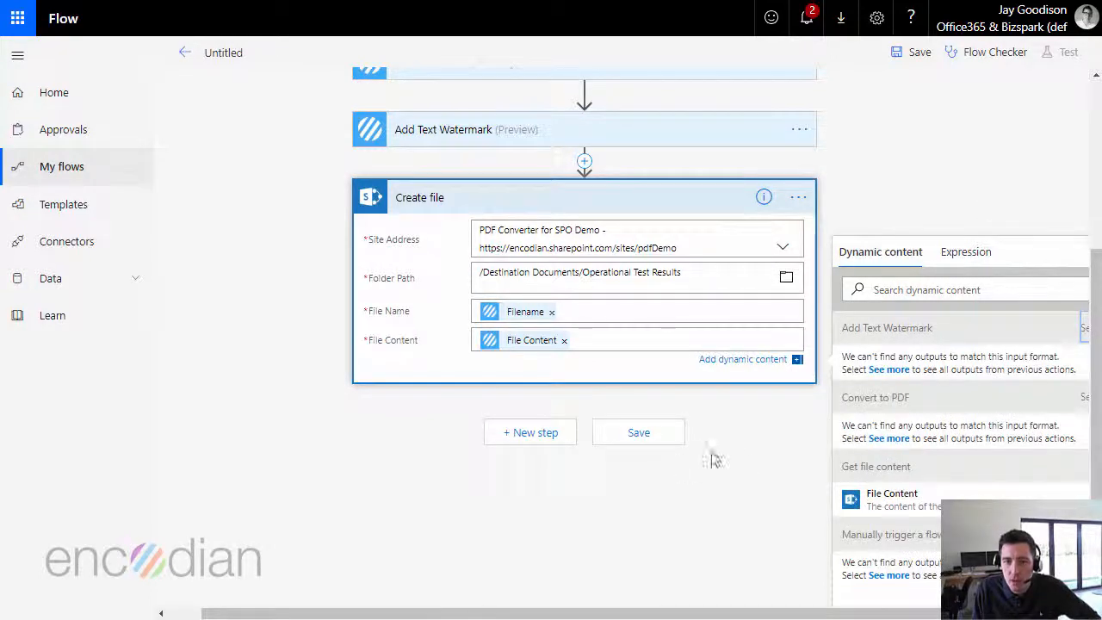
Save the flow and run a manually triggered test until all five steps succeed
click(638, 432)
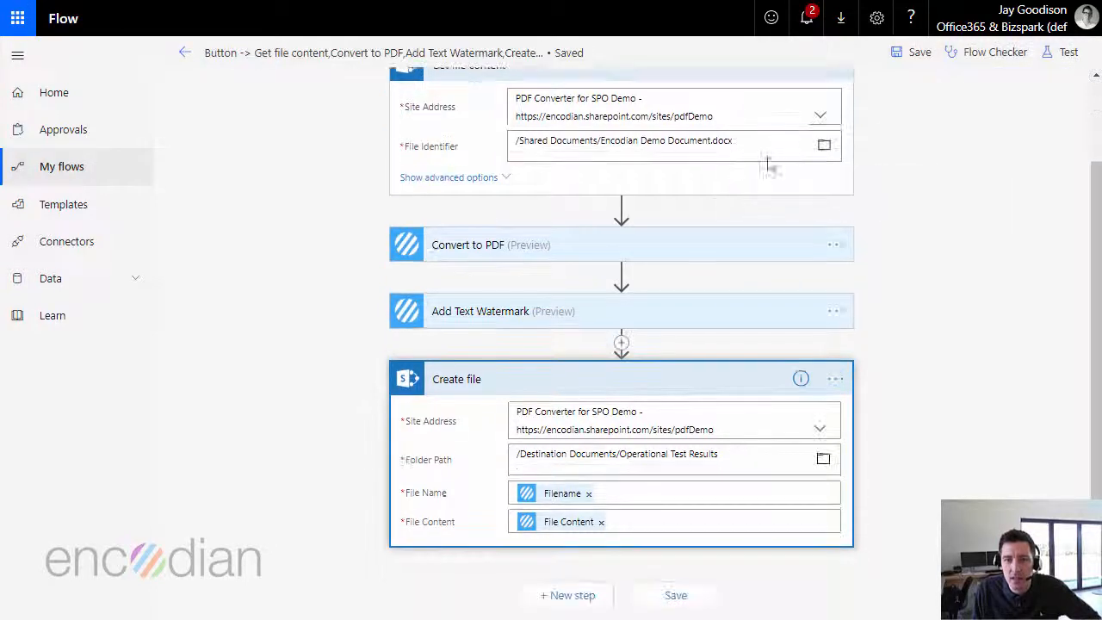
click(1068, 52)
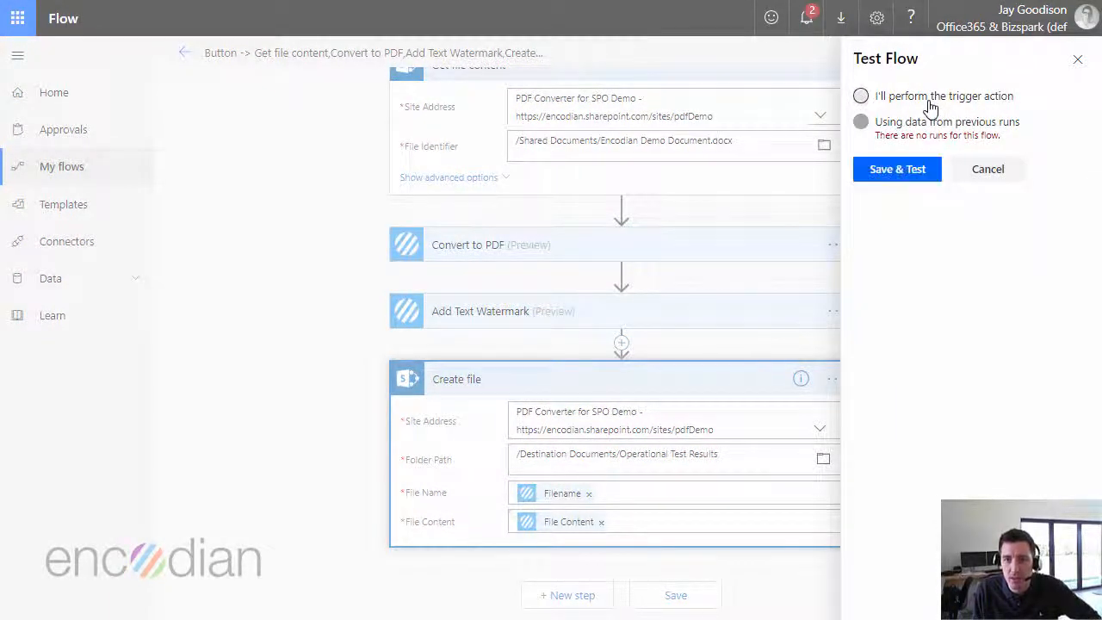
click(861, 96)
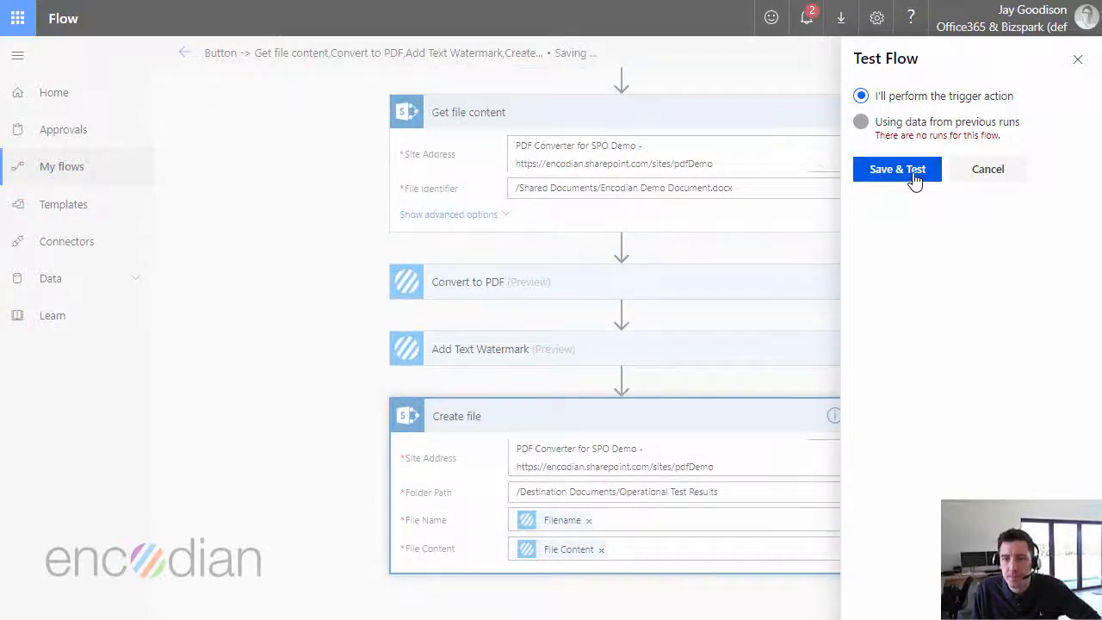
click(898, 169)
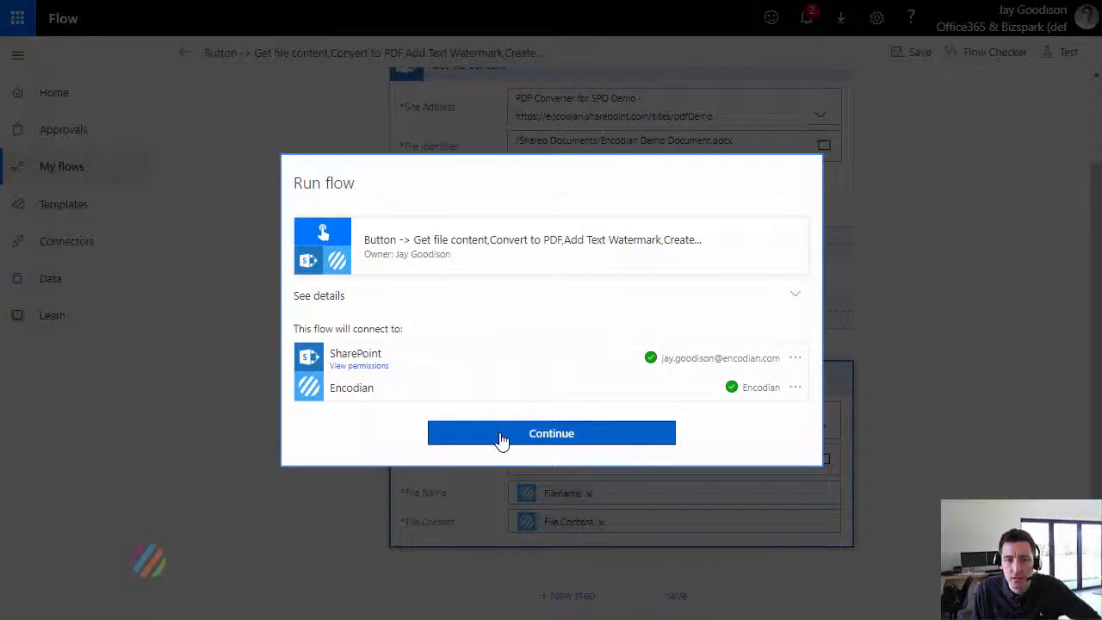
click(551, 434)
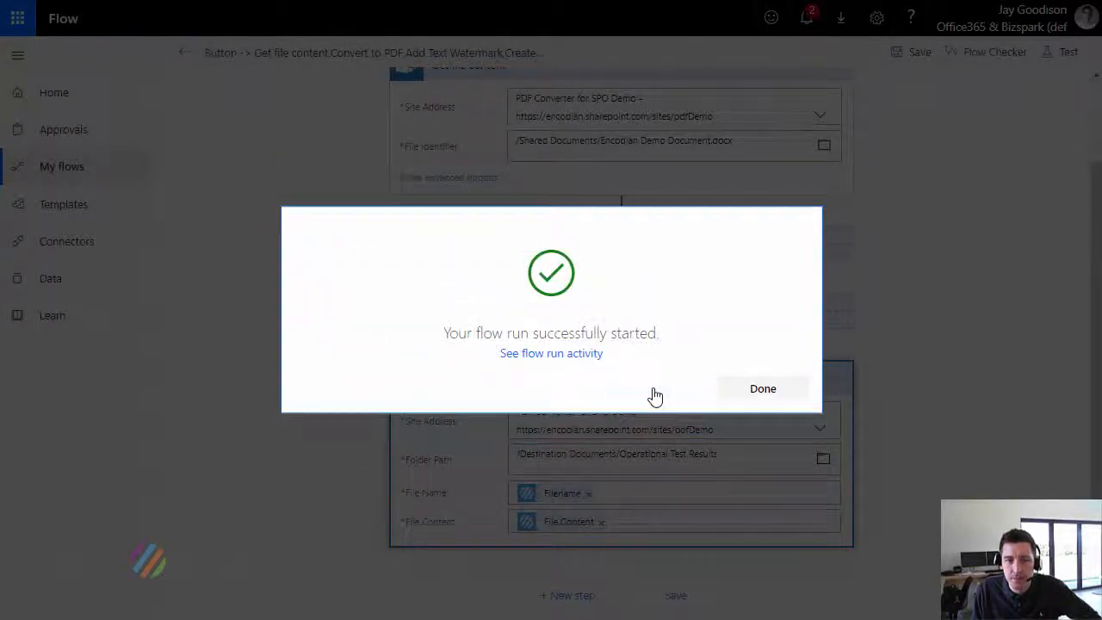
click(762, 390)
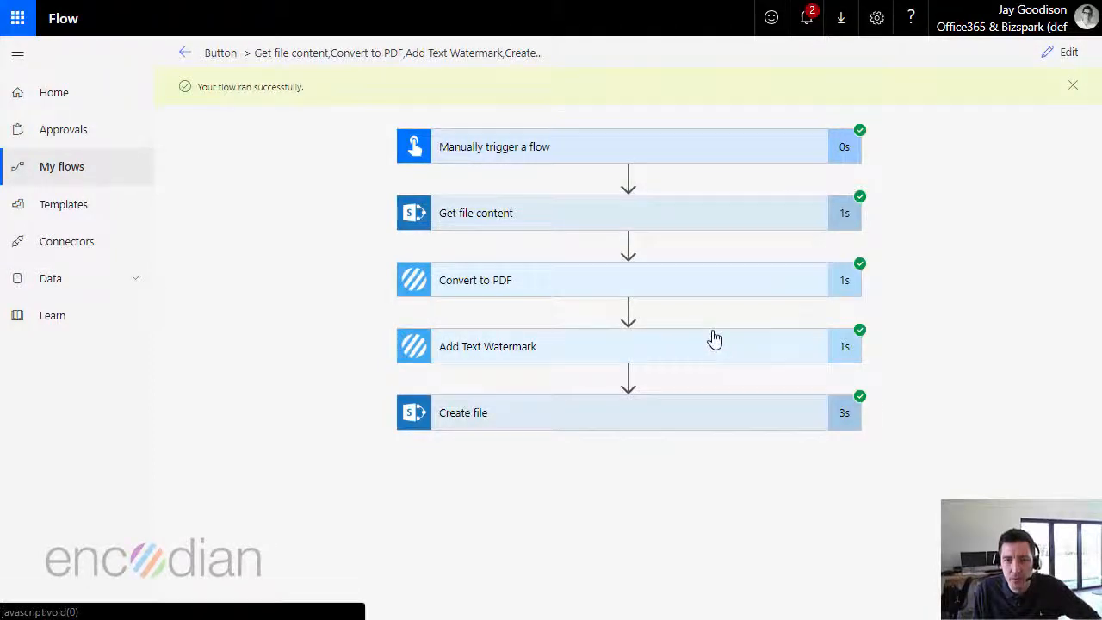
mouse_move(682, 366)
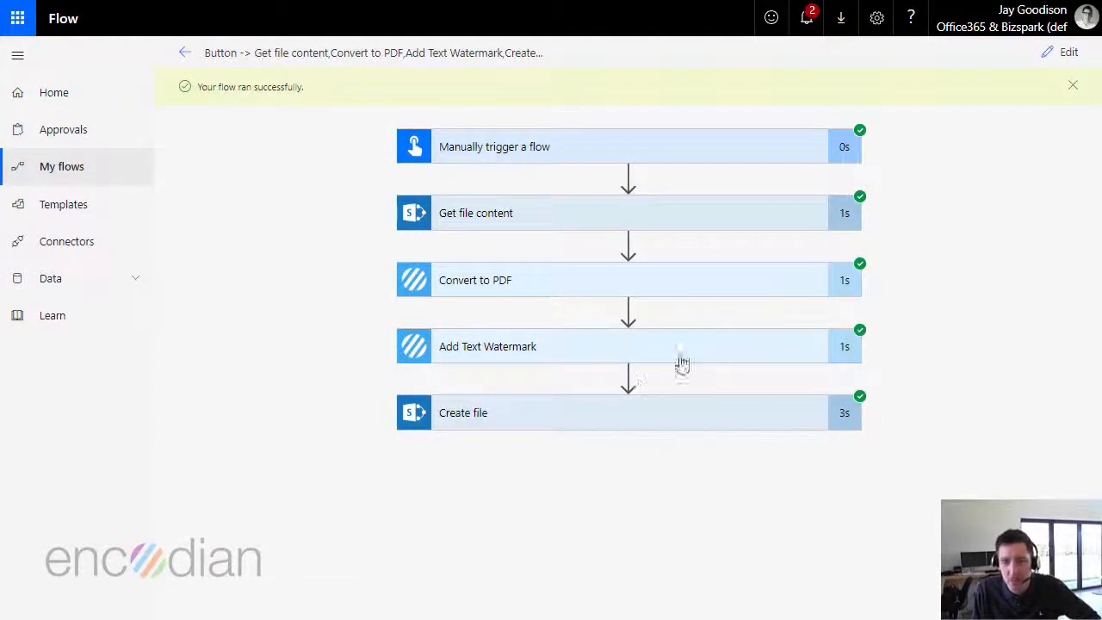
mouse_move(651, 457)
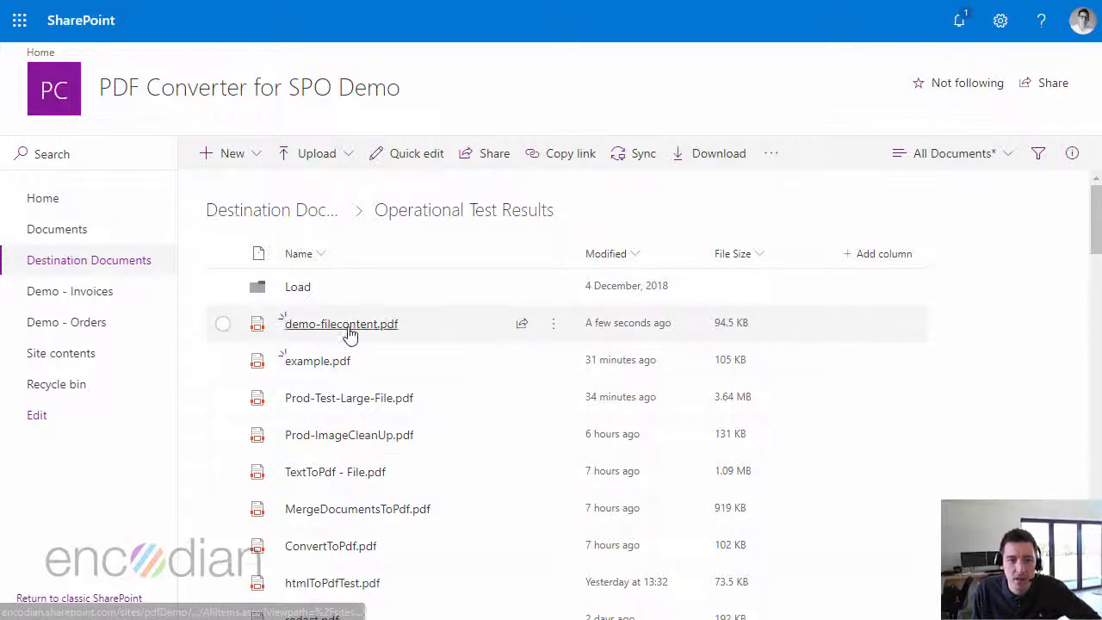
View demo-filecontent.pdf with its diagonal 'THIS IS A DEMO' watermark across the pages
click(341, 324)
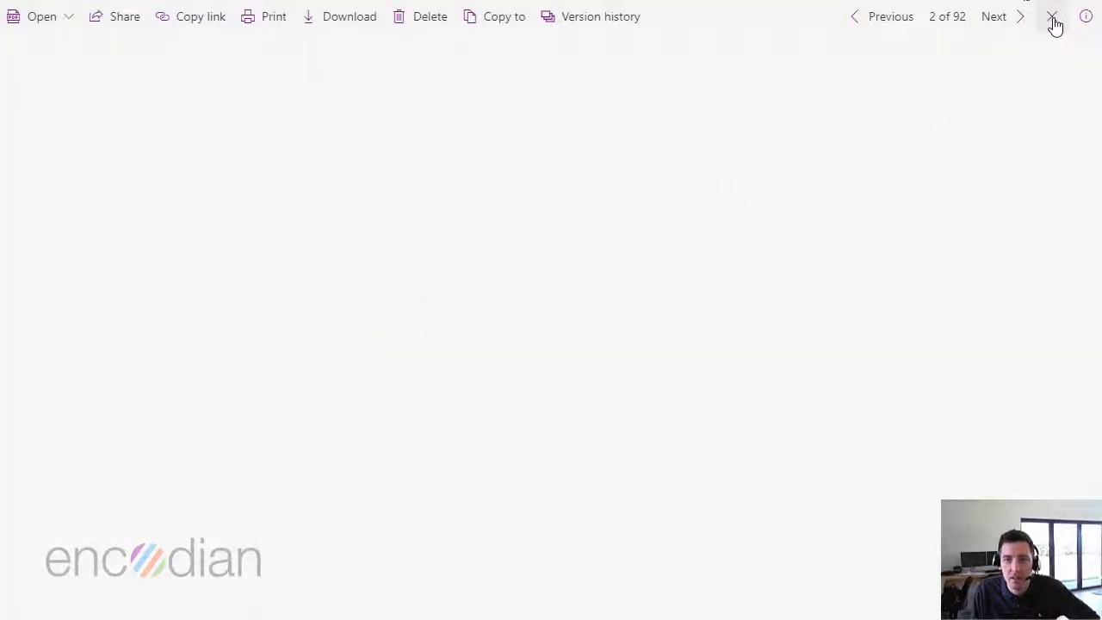
mouse_move(1054, 17)
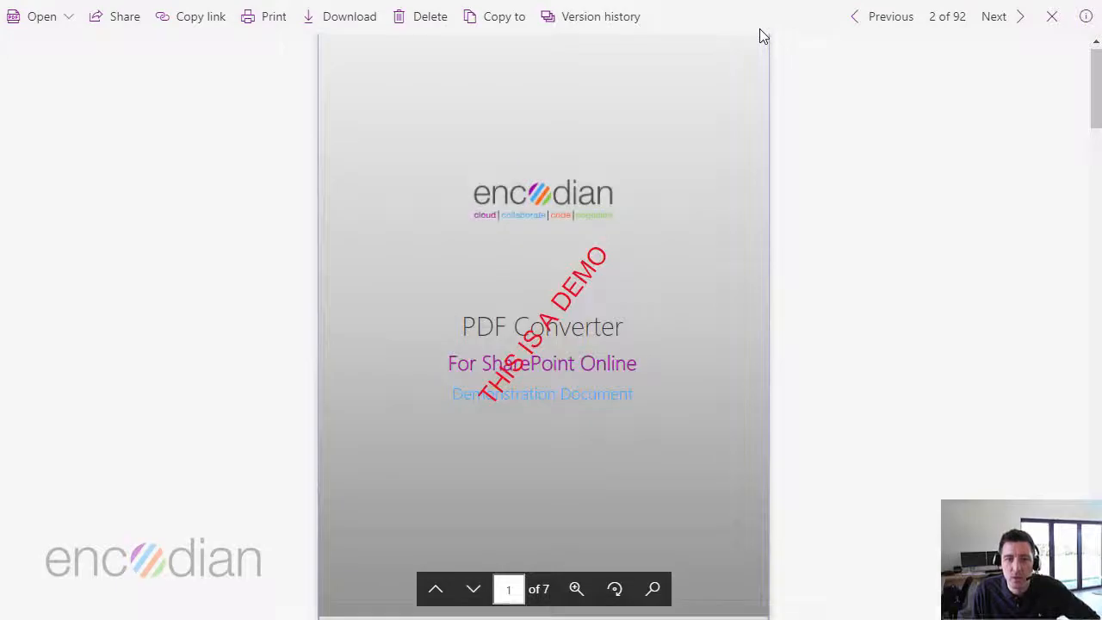
scroll(down, 3)
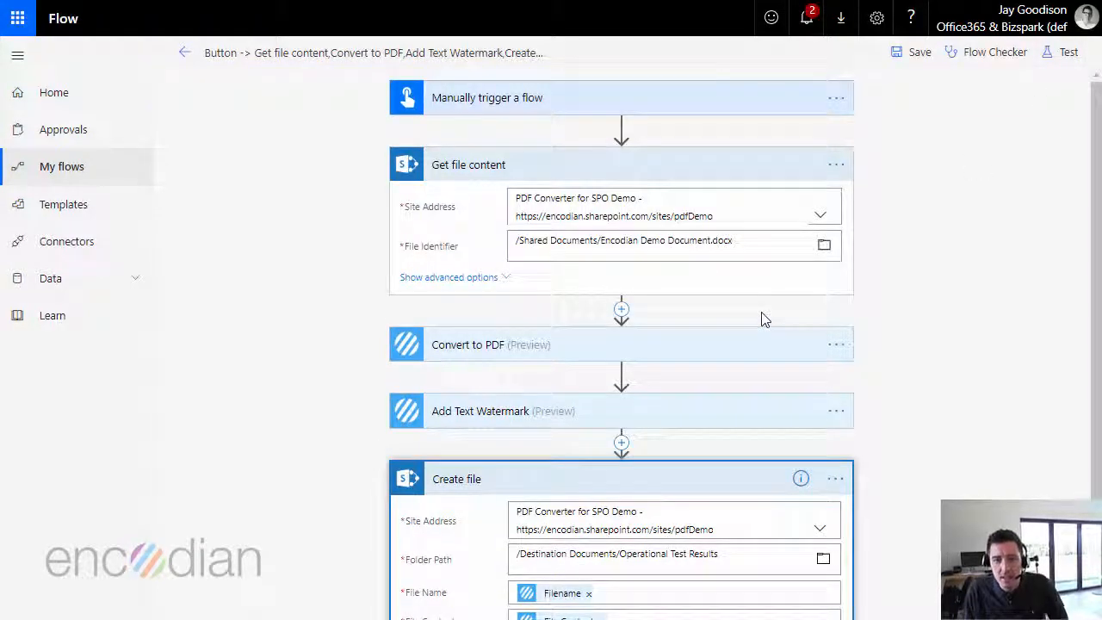
Expand the Convert to PDF and Add Text Watermark cards to show their configured fields
click(491, 344)
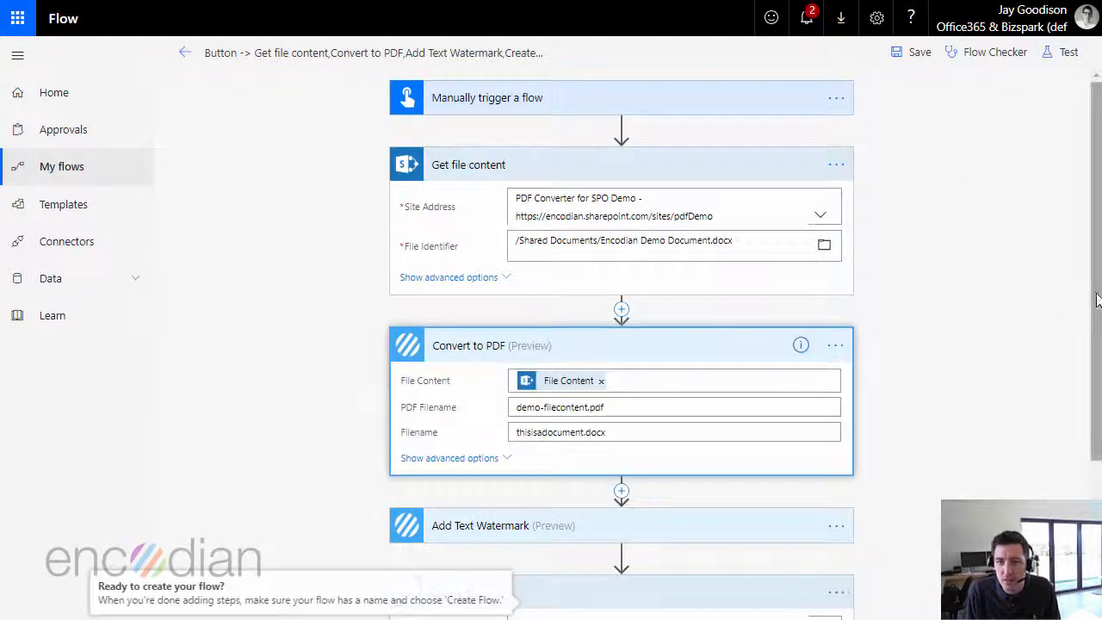
scroll(down, 3)
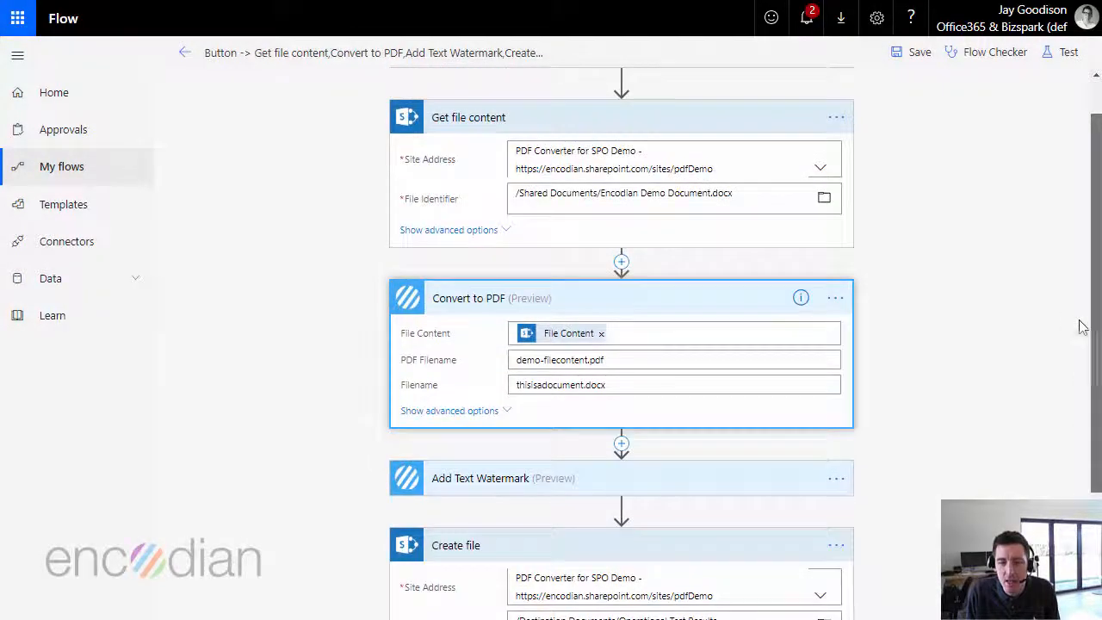
click(481, 478)
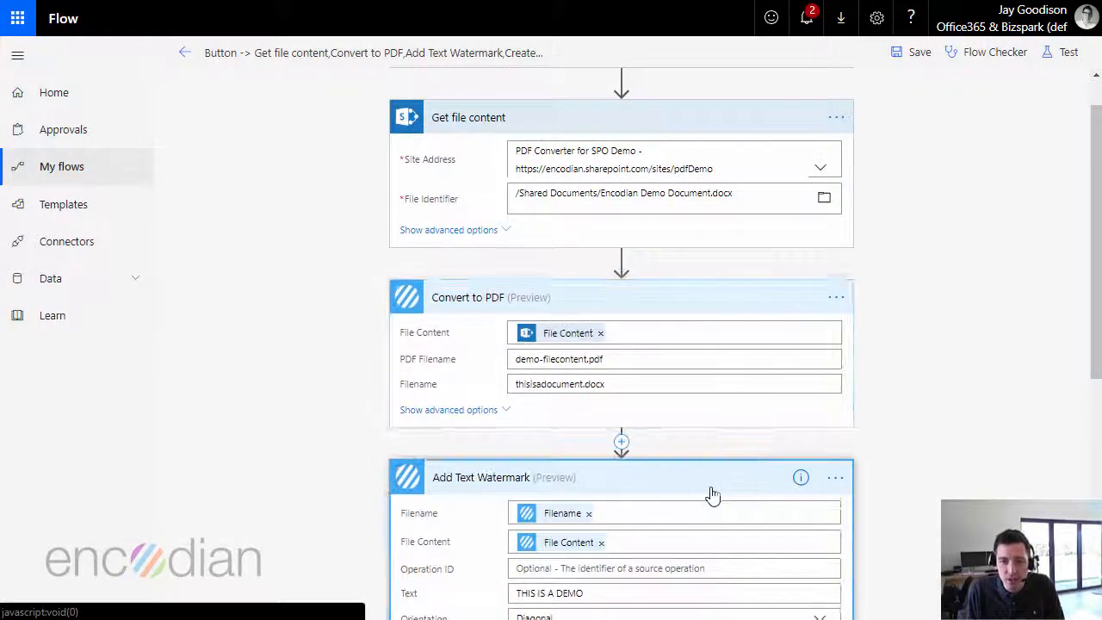